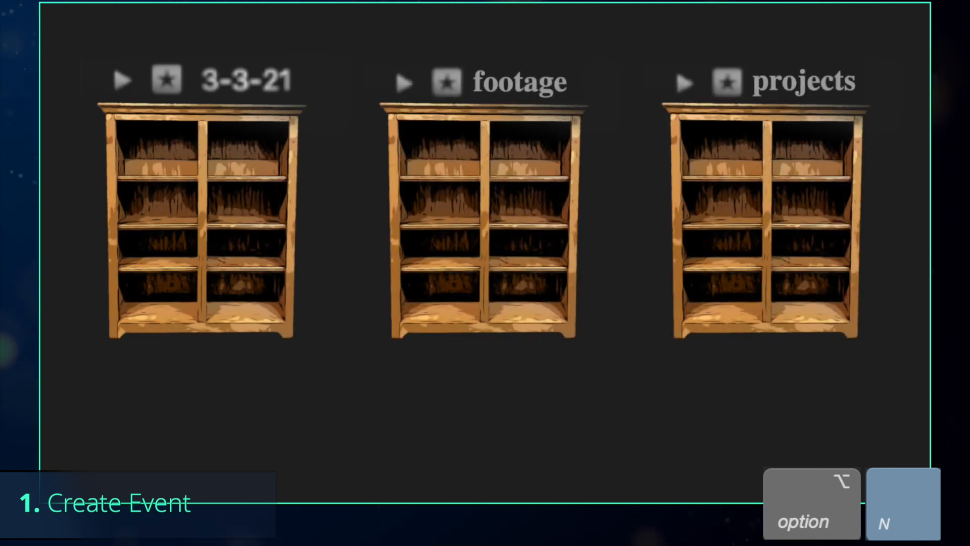
# Step: Create the projects and audio events and the iPhone keyword collection
pyautogui.write('p')
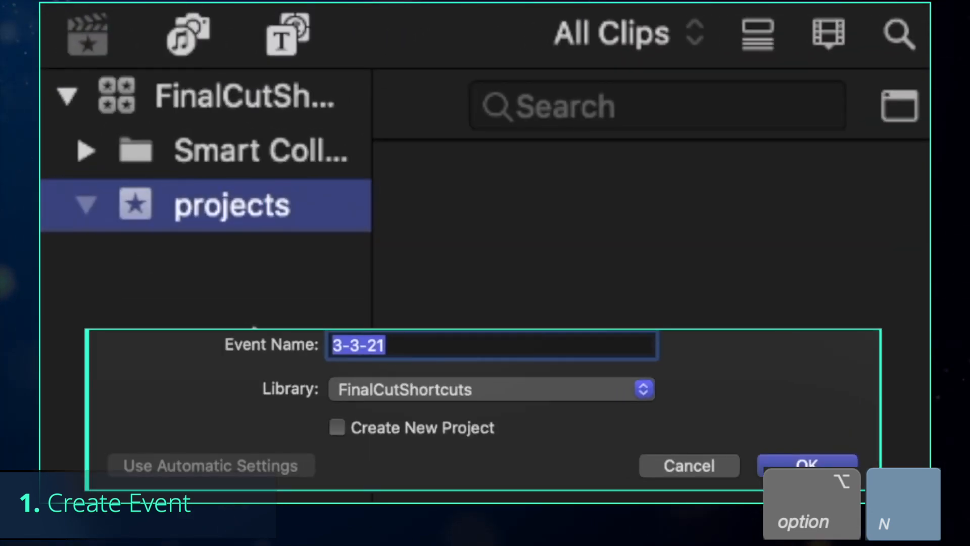
pyautogui.write('aud')
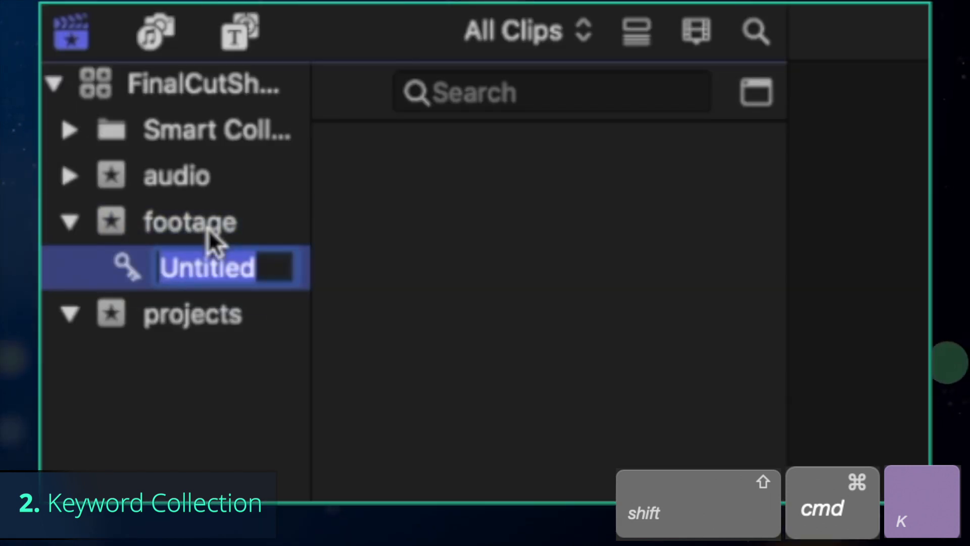
pyautogui.write('iPhone')
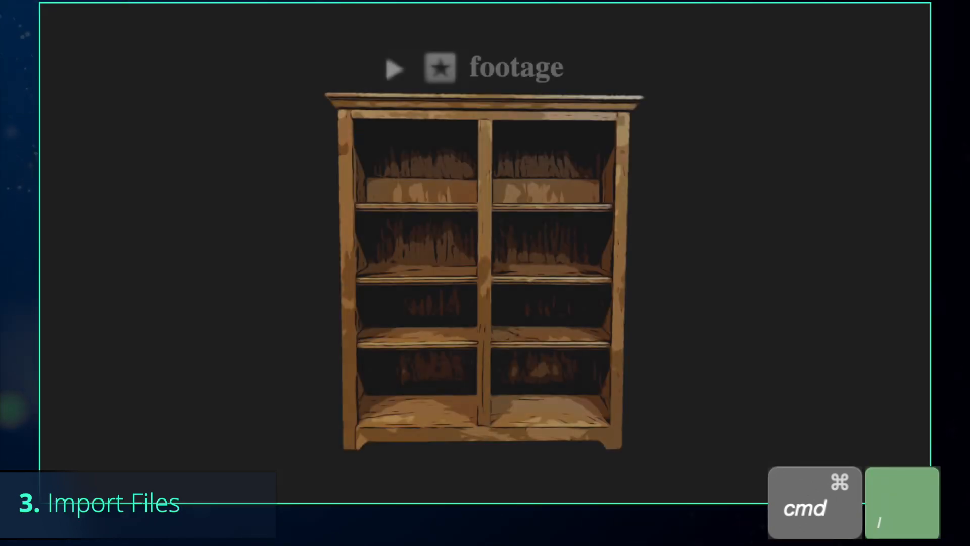
# Step: Import the selected folders into the green screen keyword collection
pyautogui.click(204, 255)
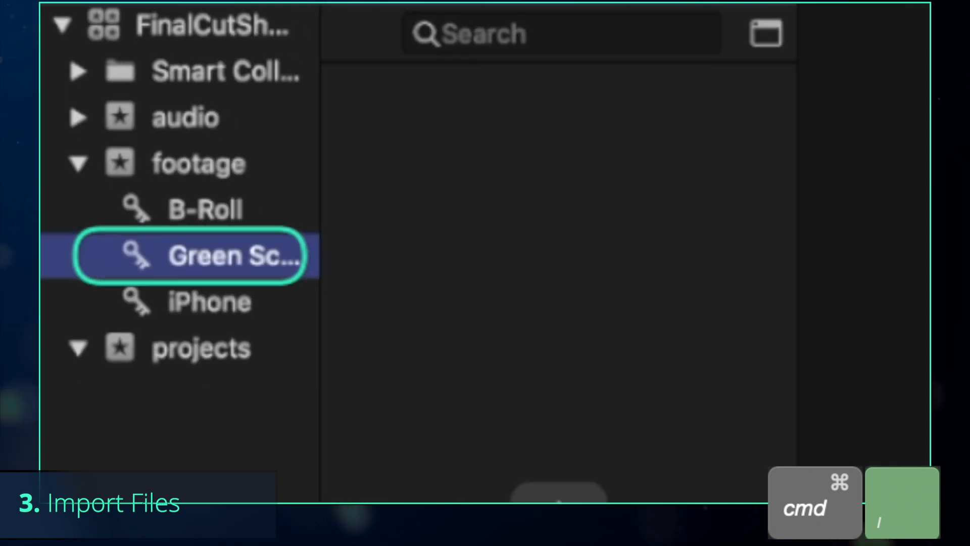
pyautogui.press('cmd+i')
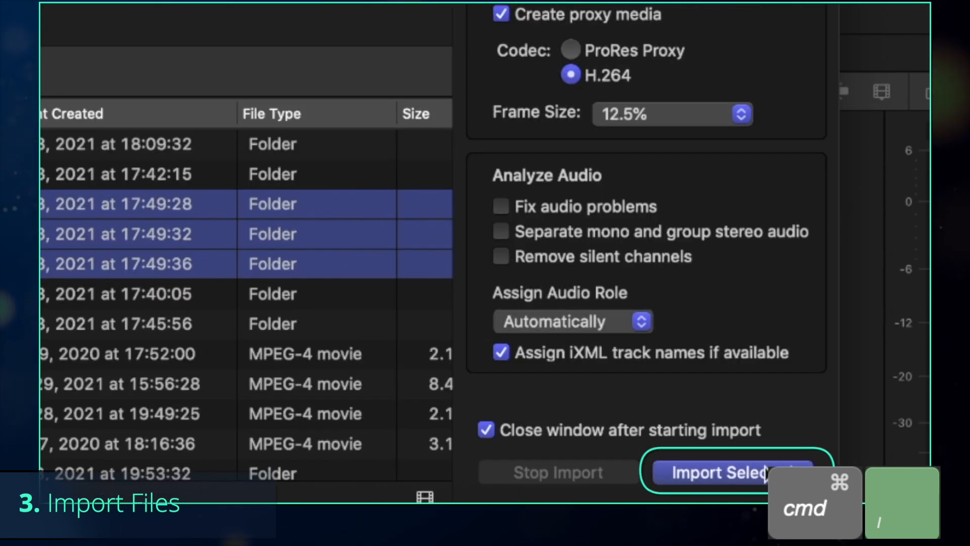
pyautogui.click(718, 472)
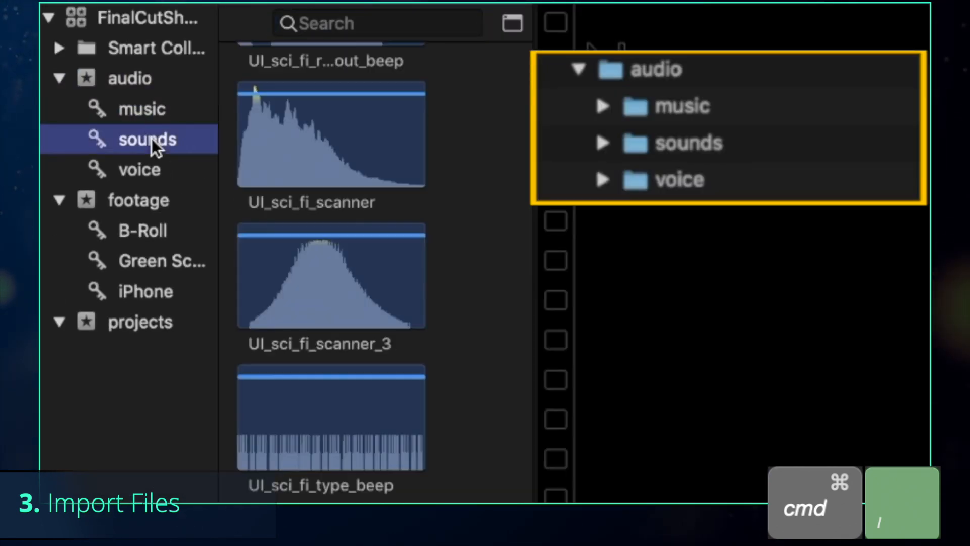
pyautogui.press('cmd+n')
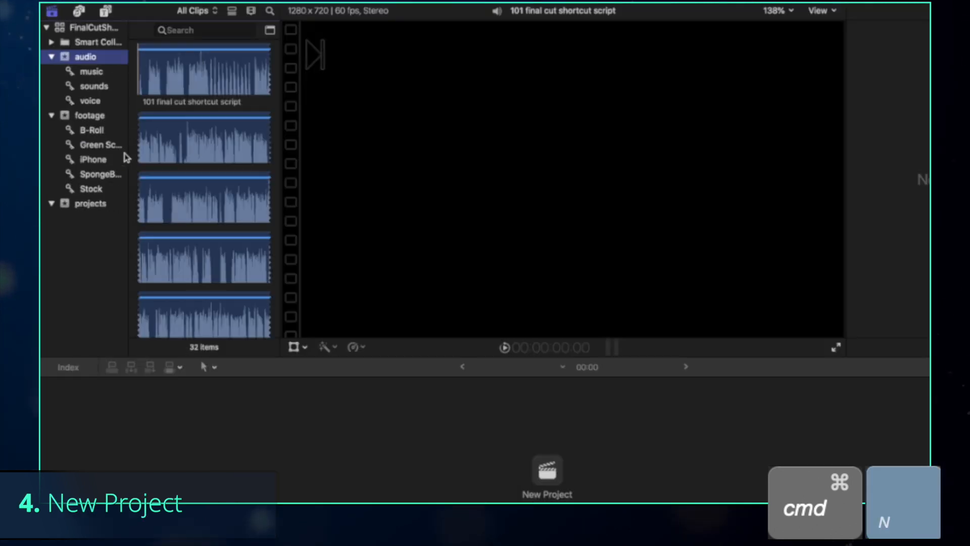
# Step: Create a project, append stock clips, and connect Saigon - 14385 above the storyline
pyautogui.click(91, 203)
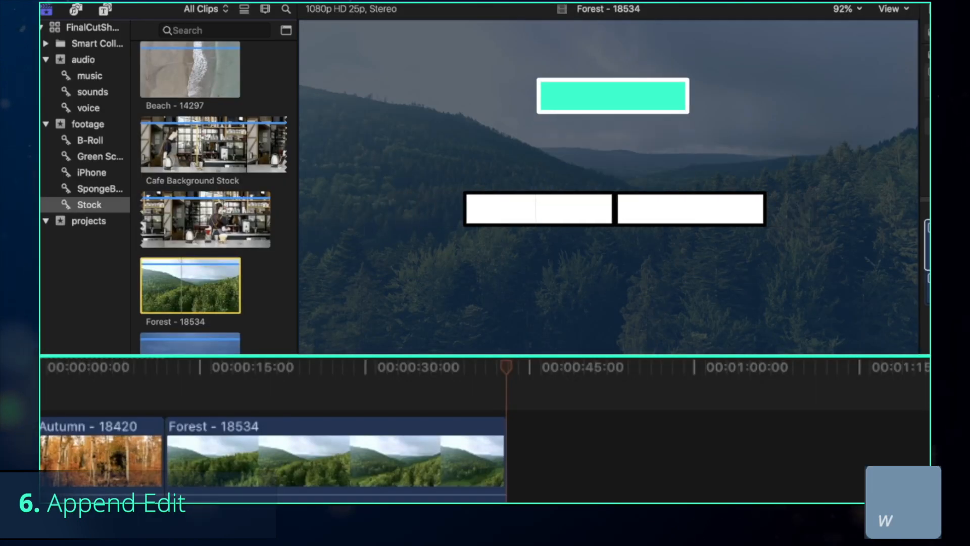
pyautogui.click(318, 464)
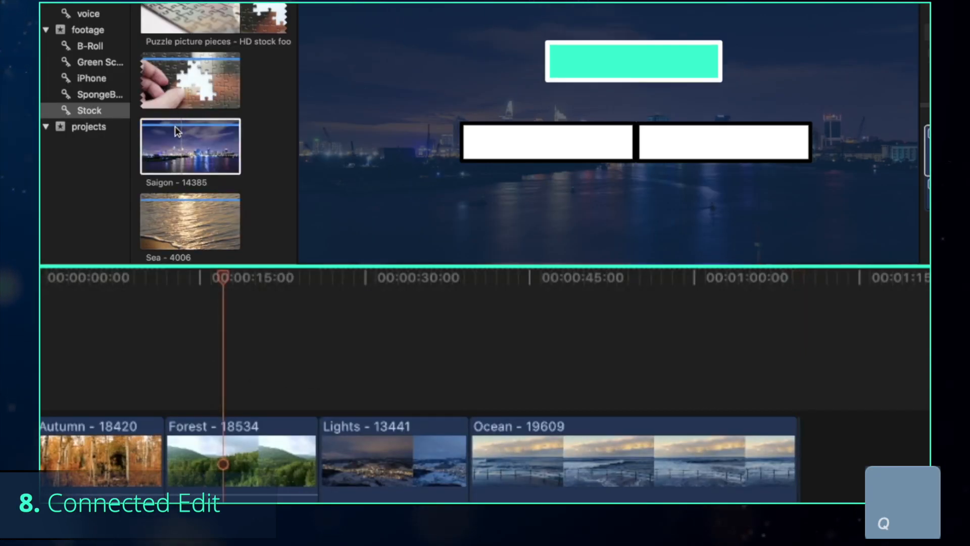
pyautogui.moveTo(190, 147); pyautogui.dragTo(251, 353)
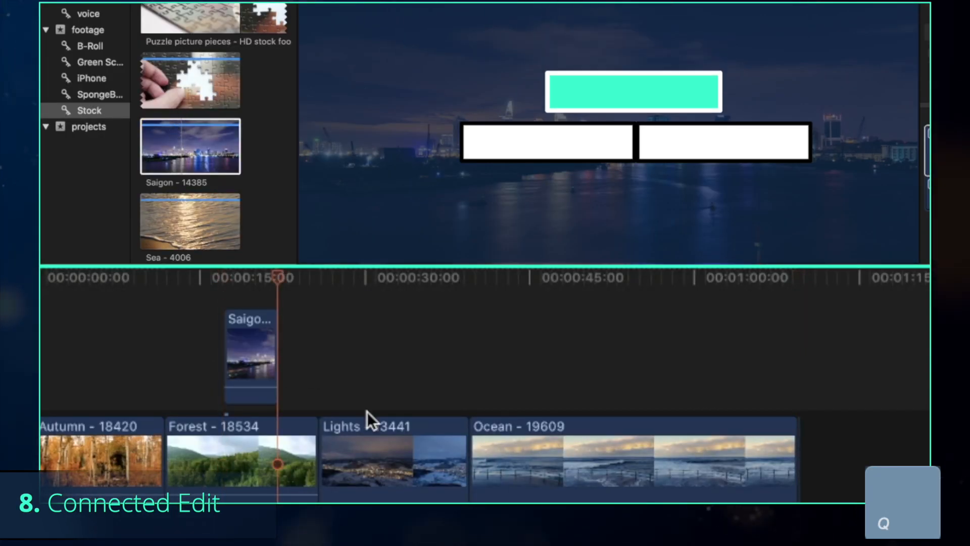
pyautogui.moveTo(362, 373)
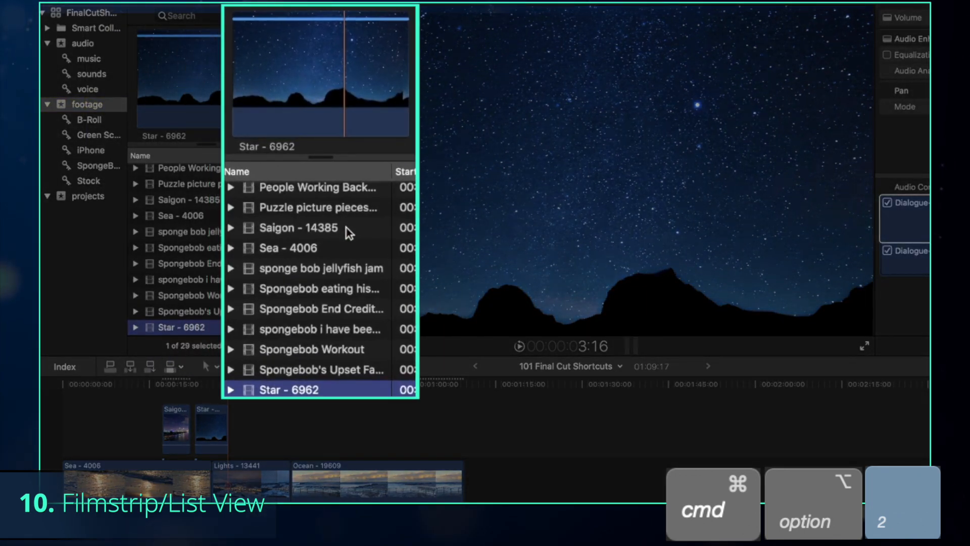
# Step: Select Saigon - 14385 in list view and clone Lights - 13441 above Ocean
pyautogui.click(318, 306)
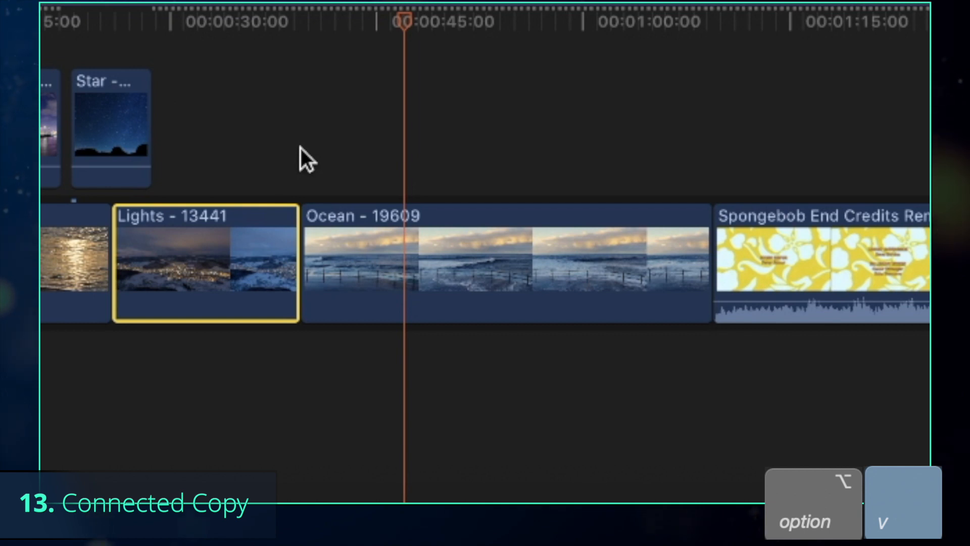
pyautogui.moveTo(355, 151)
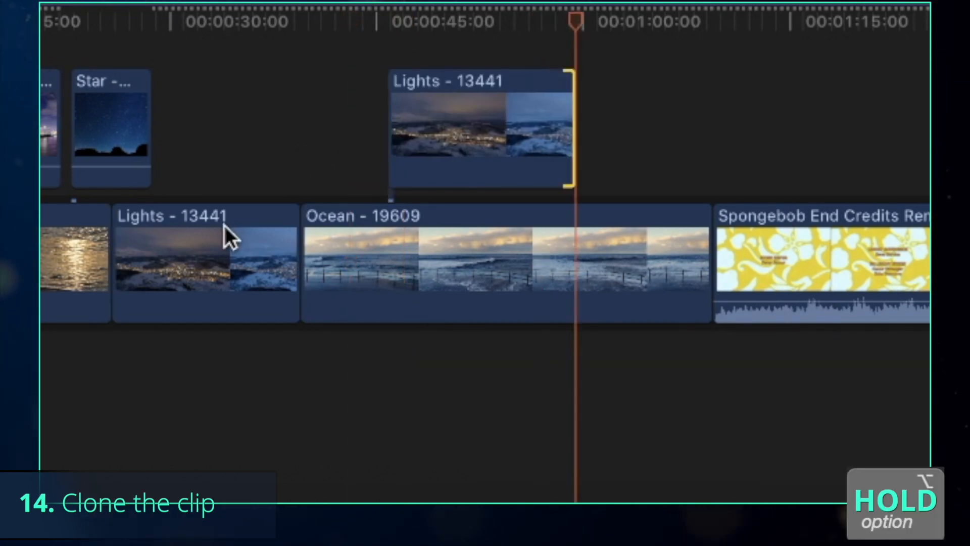
pyautogui.moveTo(480, 129); pyautogui.dragTo(622, 129)
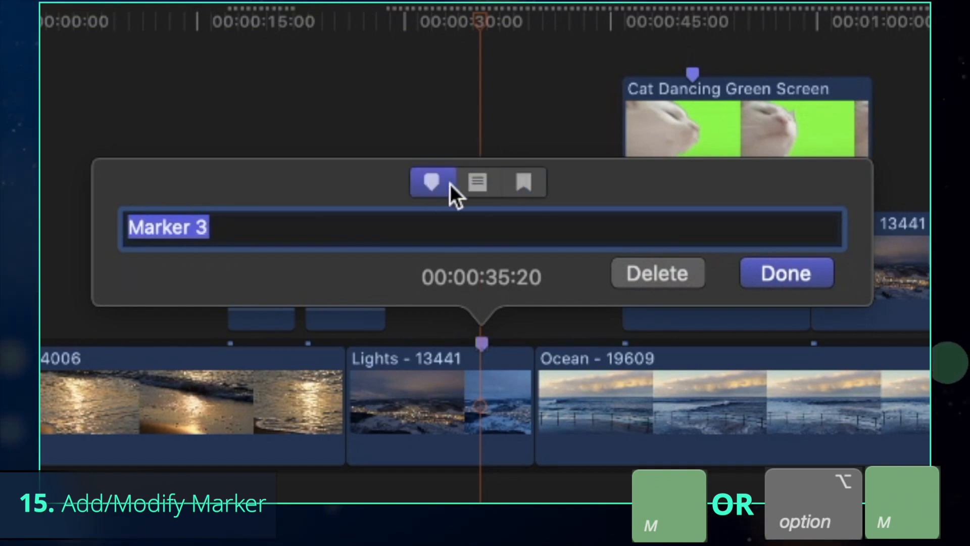
# Step: Keep a standard marker on the clip and jump to the next marker
pyautogui.click(786, 273)
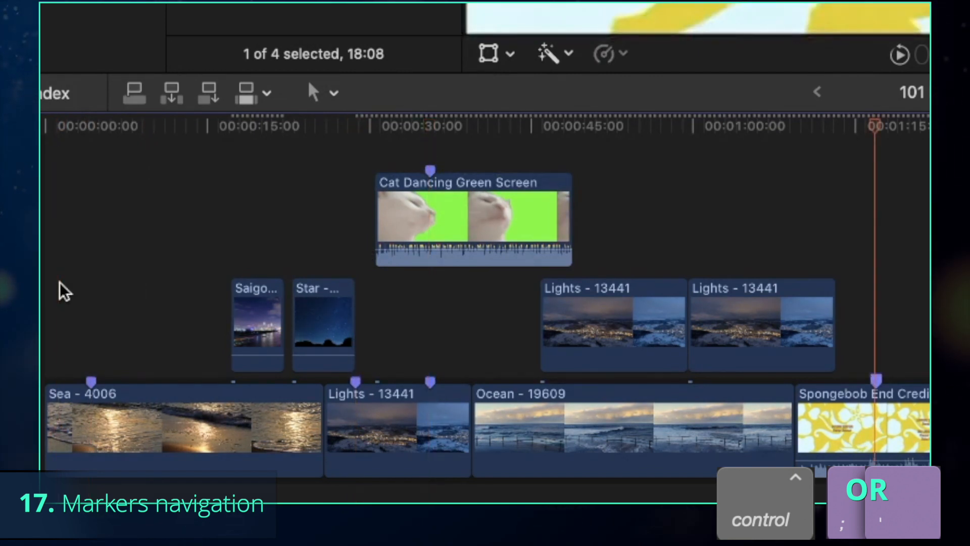
pyautogui.press('ctrl+;')
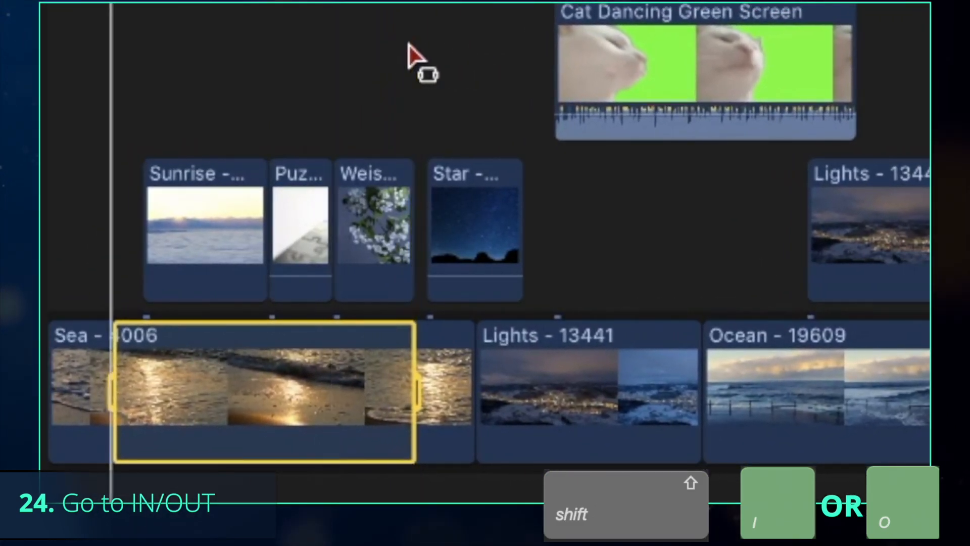
# Step: Jump the playhead to the marked range in the Sea - 4006 clip
pyautogui.press('o')
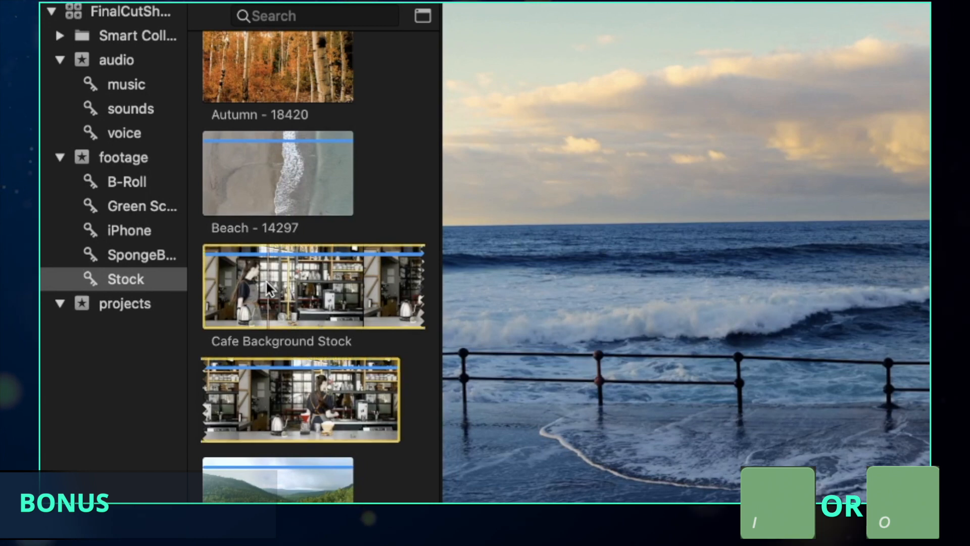
pyautogui.moveTo(308, 285)
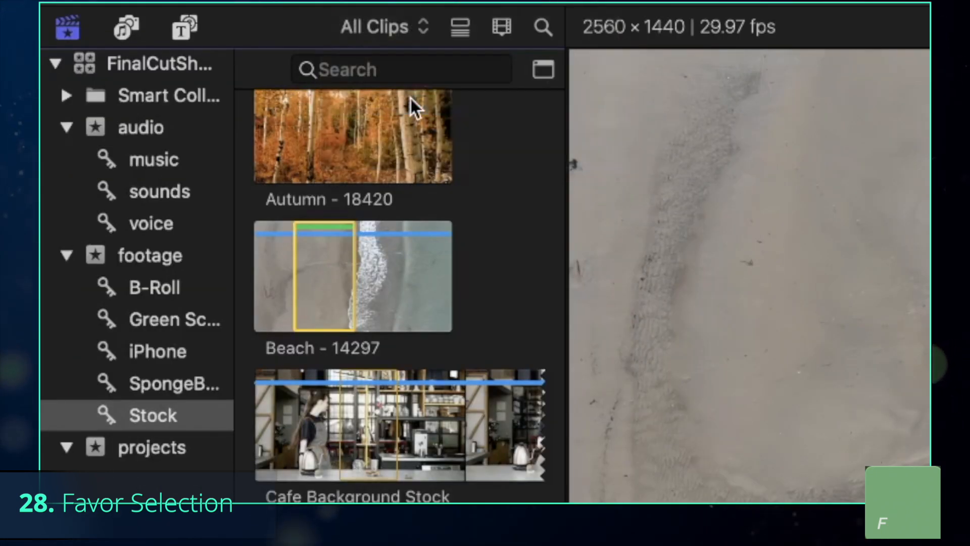
# Step: Select a range of the Beach - 14297 clip to favorite
pyautogui.click(374, 26)
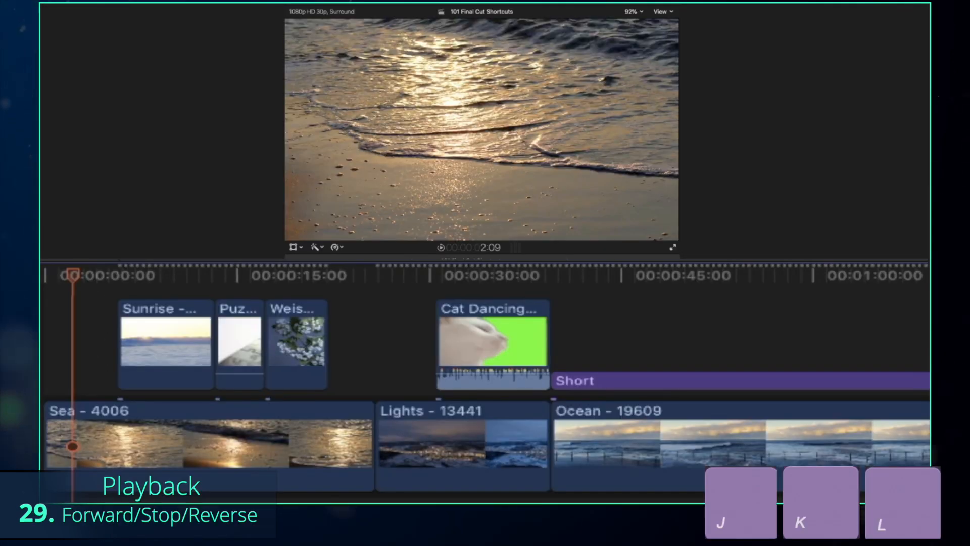
# Step: Play the timeline, select the Sea - 4006 clip, and enable looping playback
pyautogui.press('L')
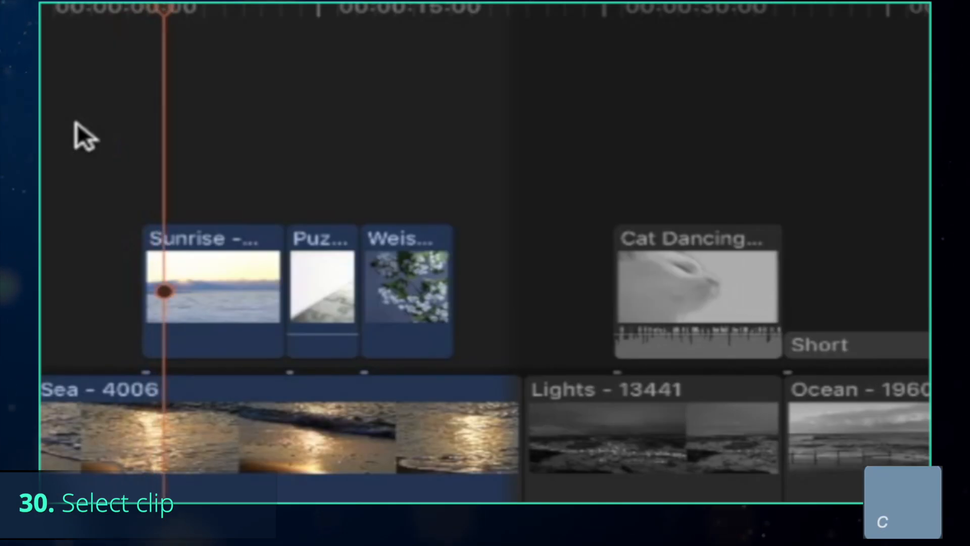
pyautogui.click(212, 289)
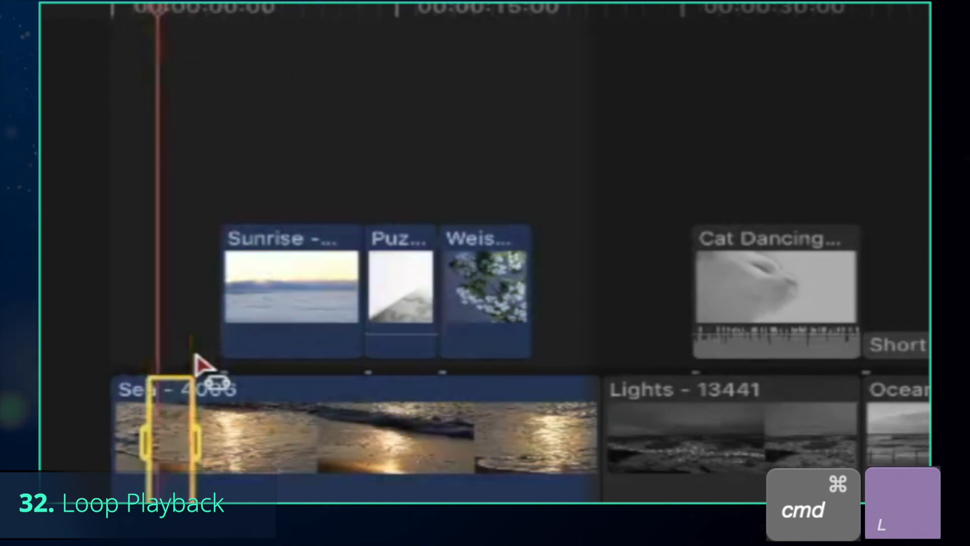
pyautogui.press('shift+/')
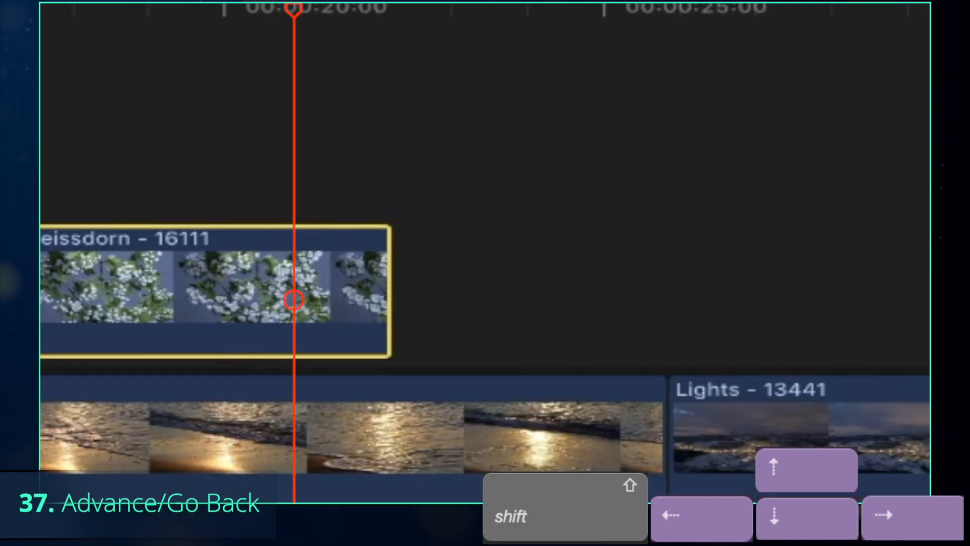
# Step: Select the white blossom clip, then the start edge of Lights - 13441
pyautogui.click(883, 518)
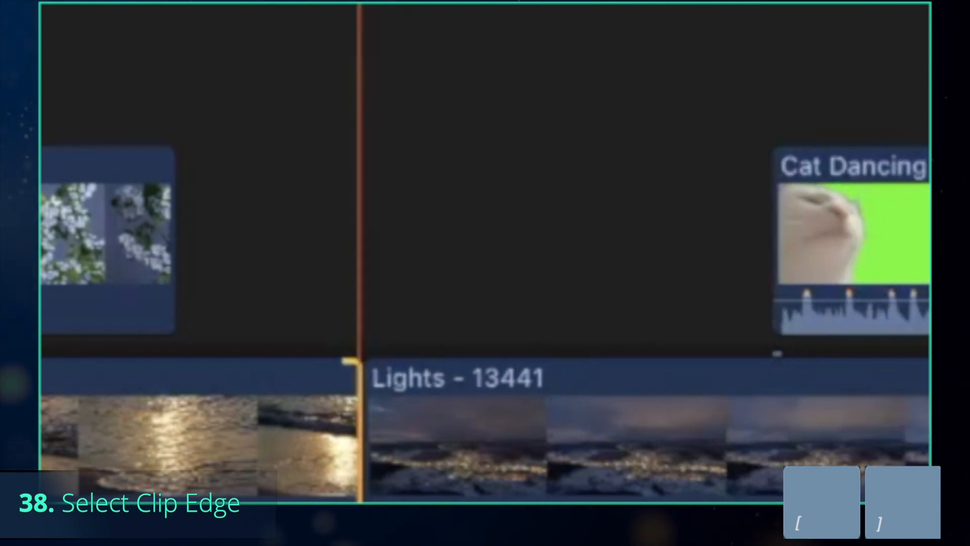
pyautogui.press('cmd+g')
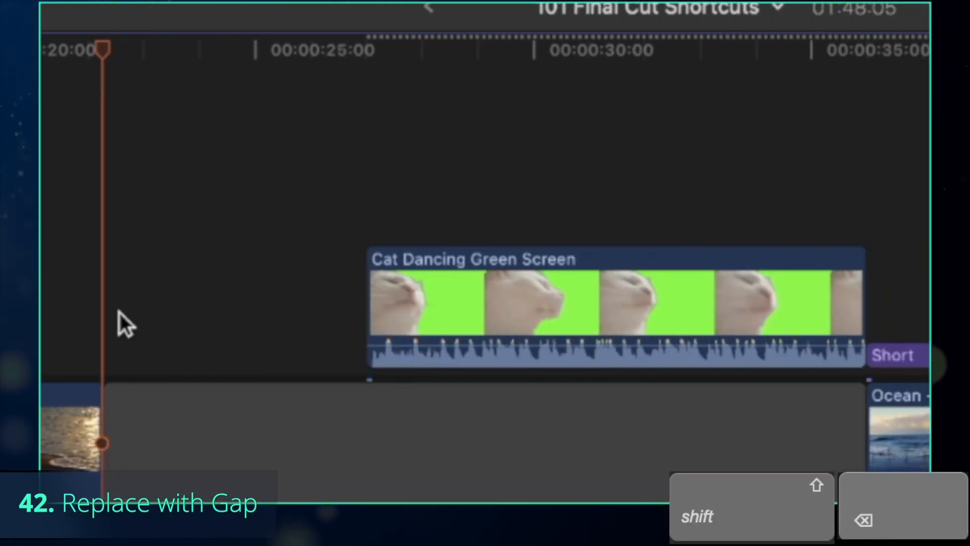
# Step: Replace the storyline clip with a gap and insert the placeholder generator
pyautogui.press('cmd+option+g')
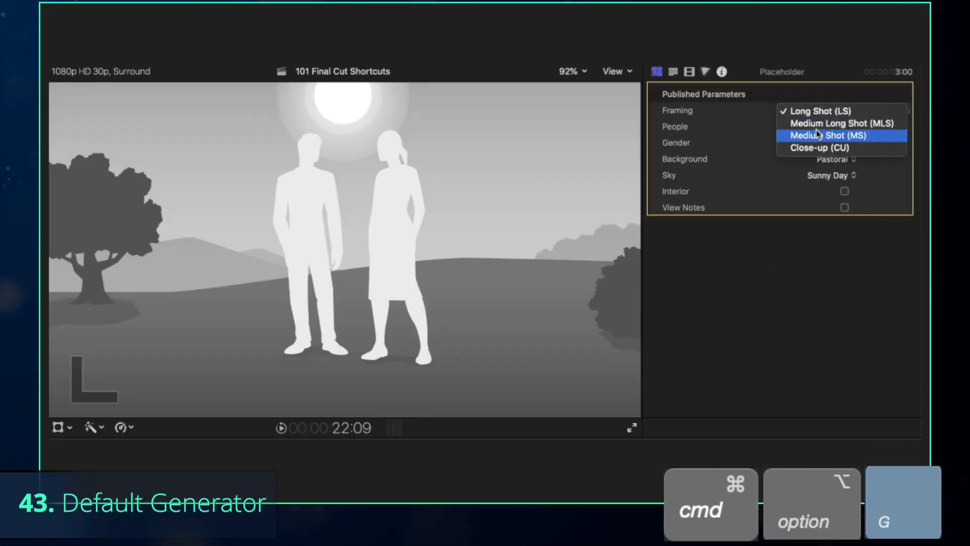
# Step: Give the placeholder medium shot framing and make Short the default lower third
pyautogui.click(828, 135)
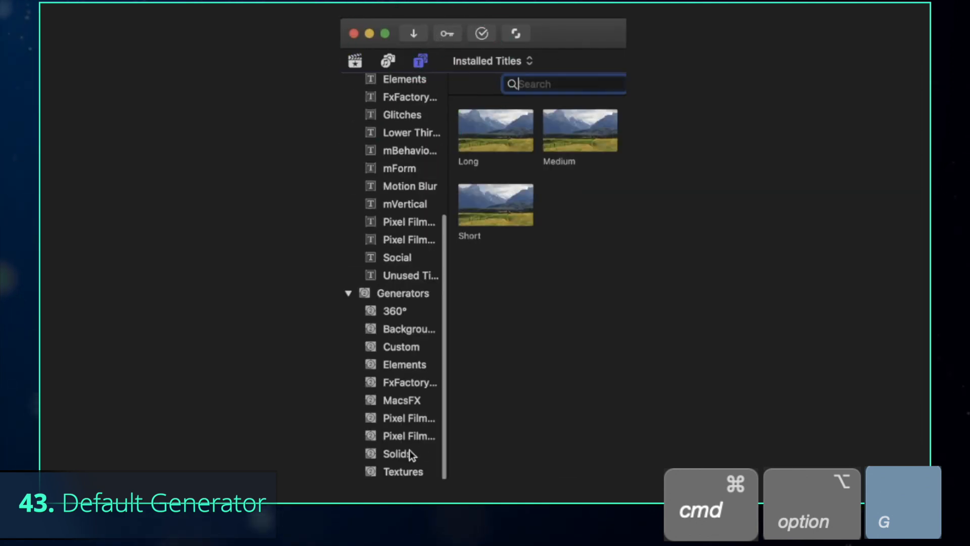
pyautogui.click(398, 453)
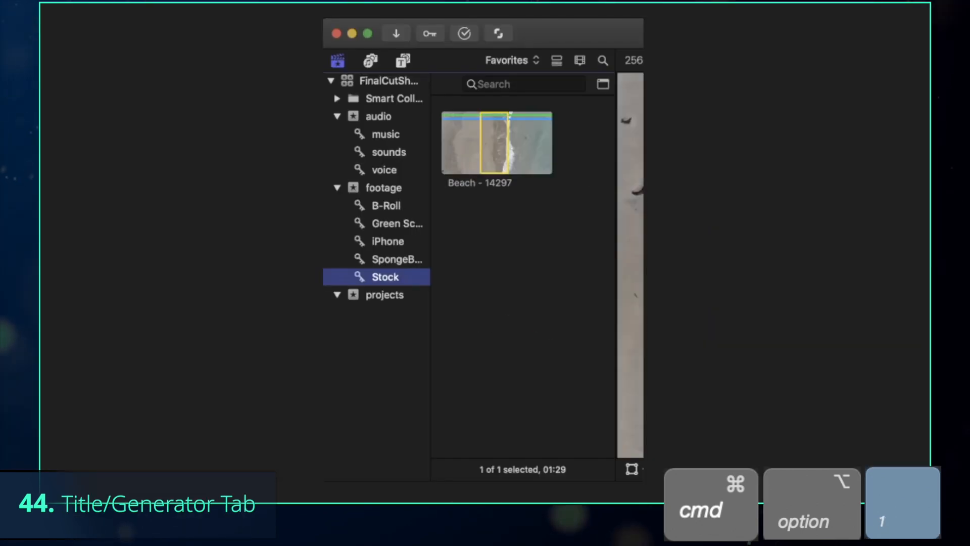
pyautogui.click(403, 60)
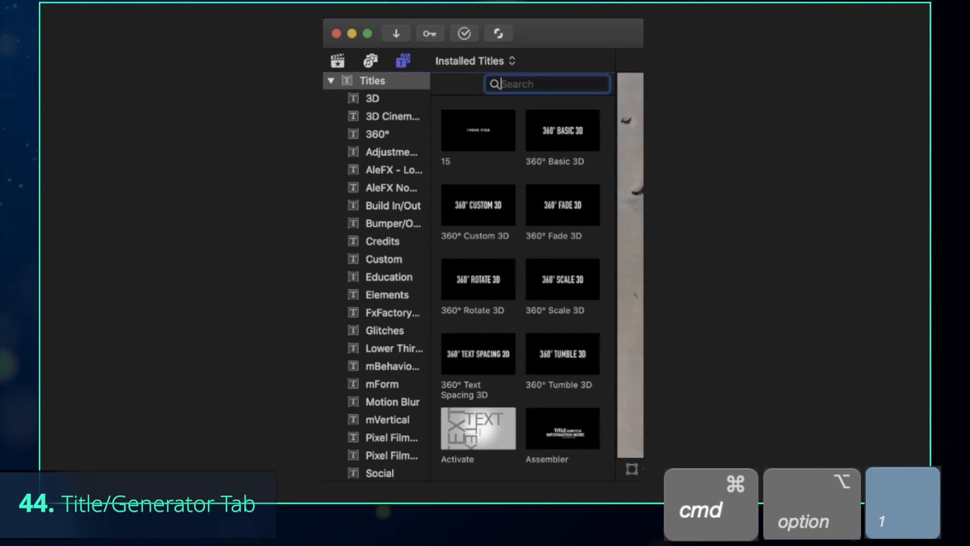
pyautogui.click(392, 152)
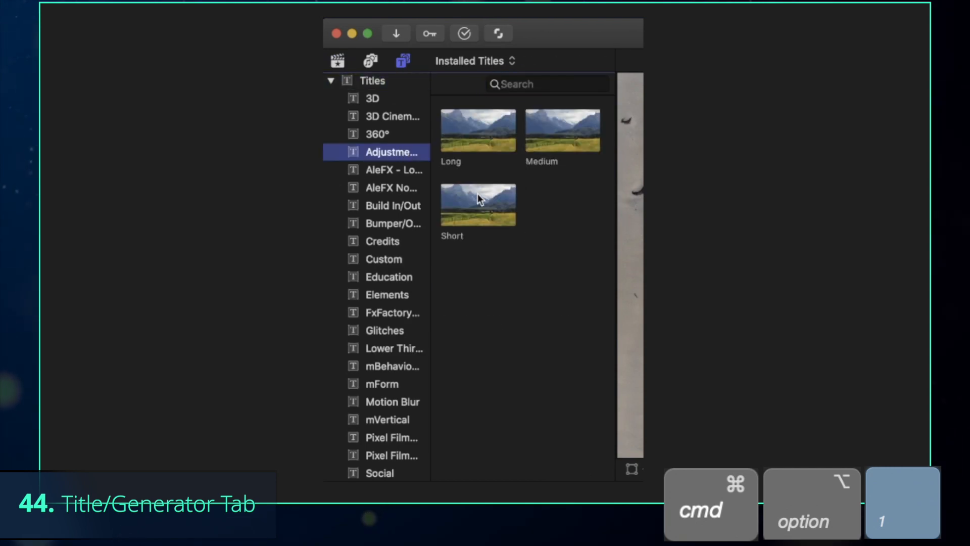
pyautogui.rightClick(477, 204)
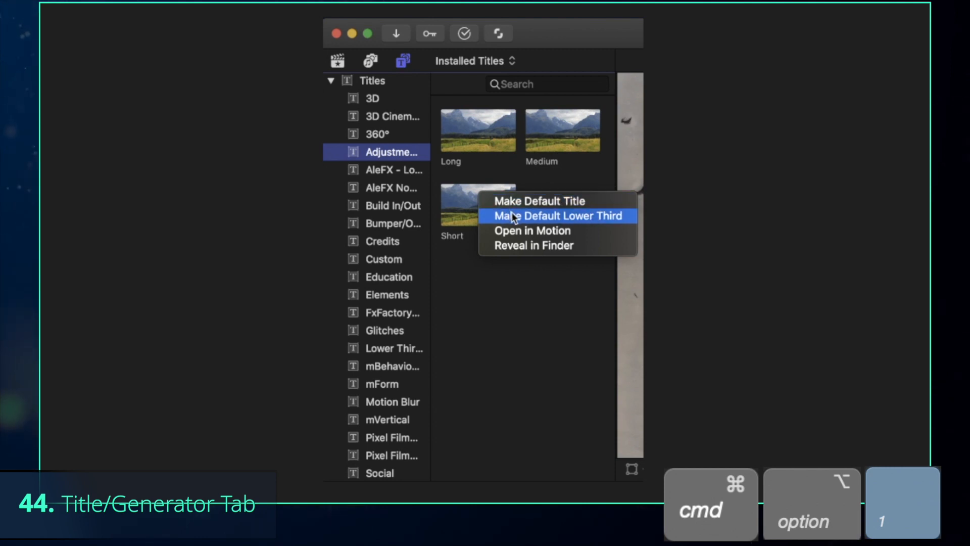
pyautogui.click(558, 216)
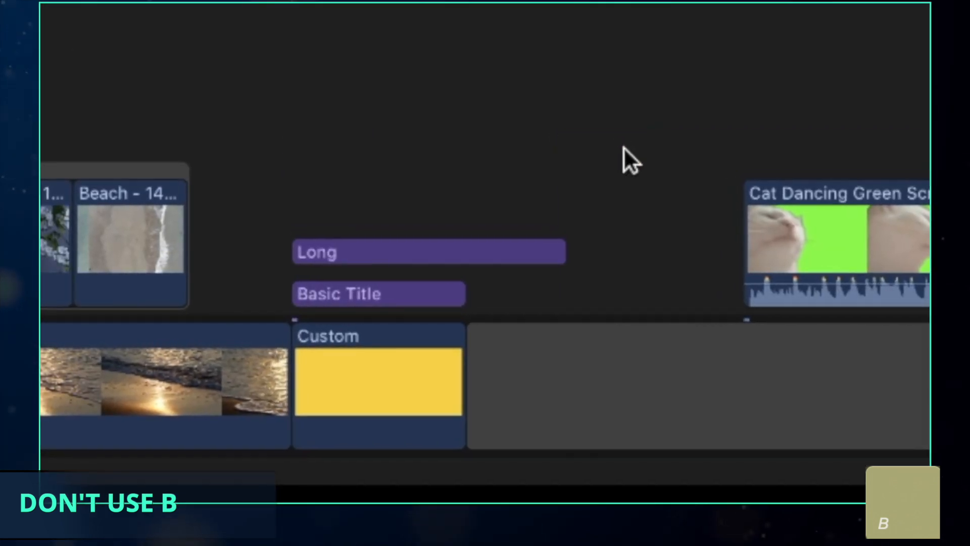
# Step: Split the Long title into two pieces at the playhead
pyautogui.press('cmd+b')
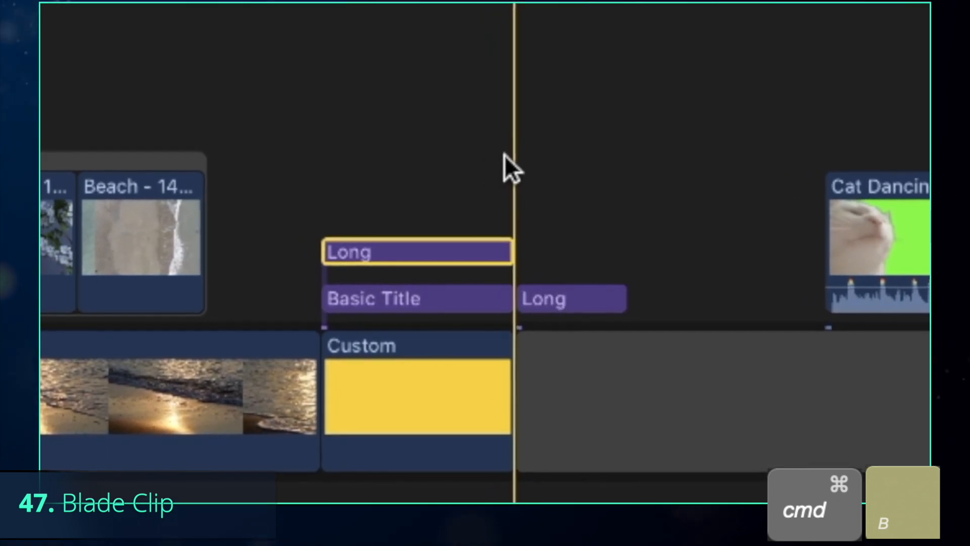
pyautogui.press('cmd+shift+b')
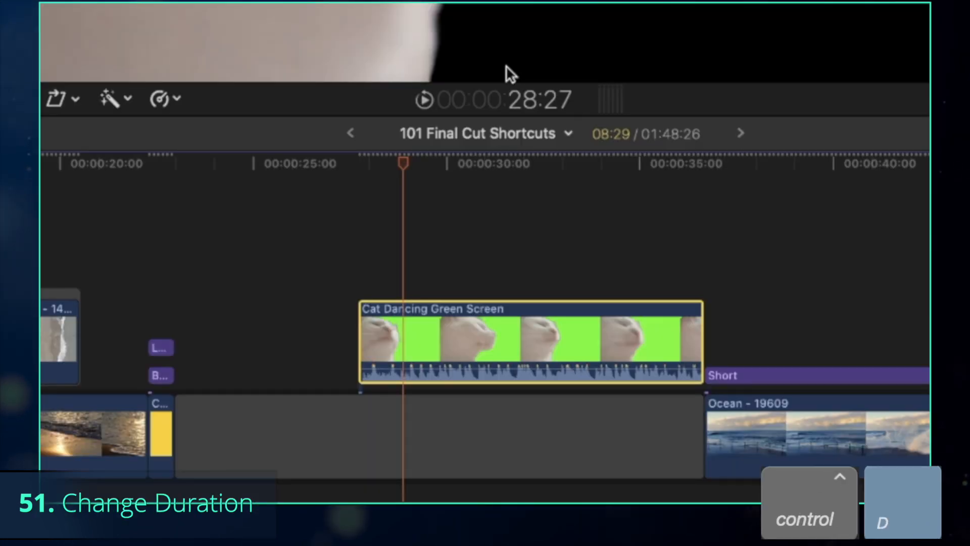
pyautogui.moveTo(465, 81)
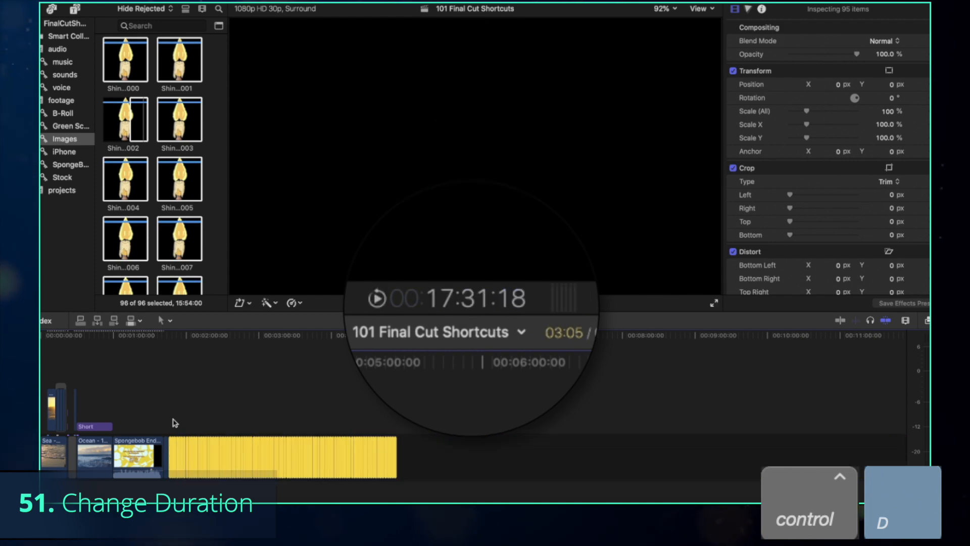
# Step: Make a compound clip from the candle stills, then break the Shine Idle Anim compound apart
pyautogui.press('option+g')
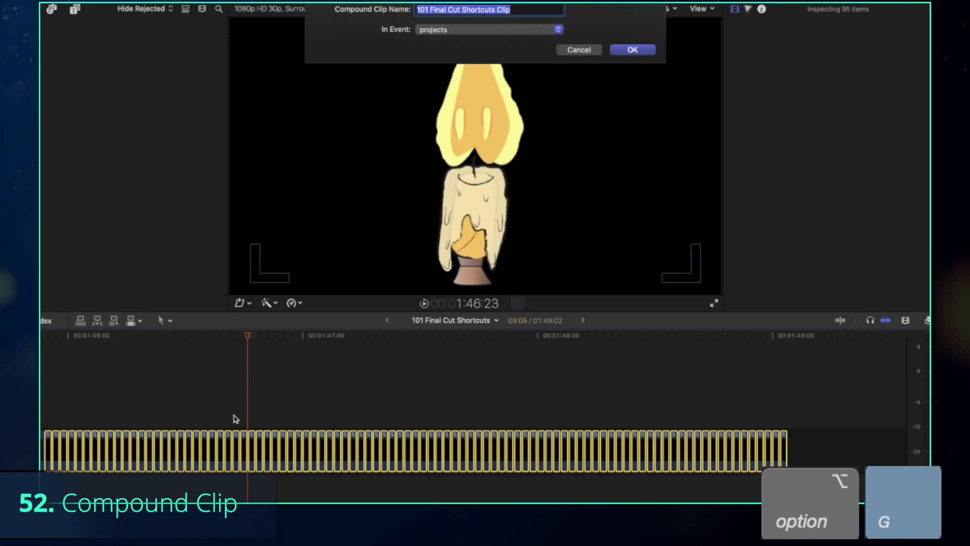
pyautogui.click(632, 49)
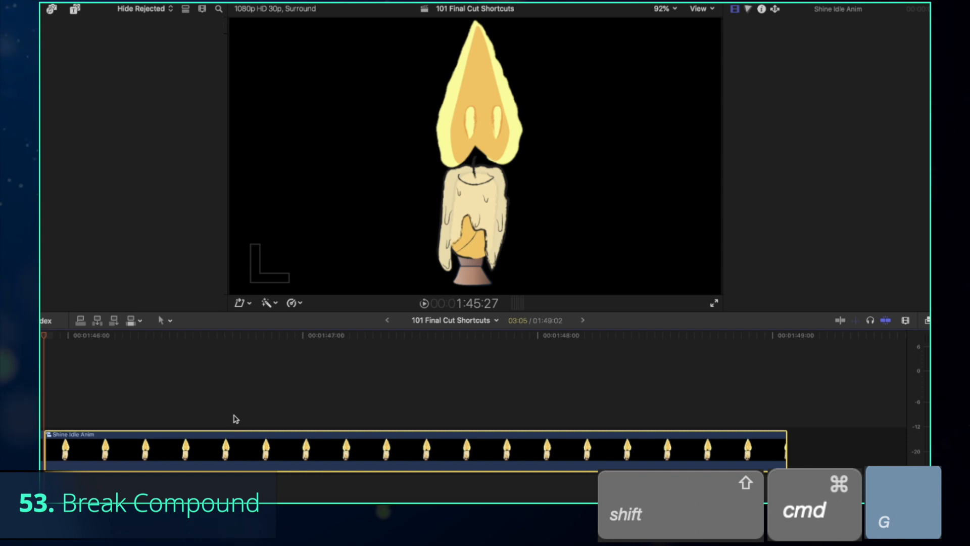
pyautogui.press('cmd+shift+g')
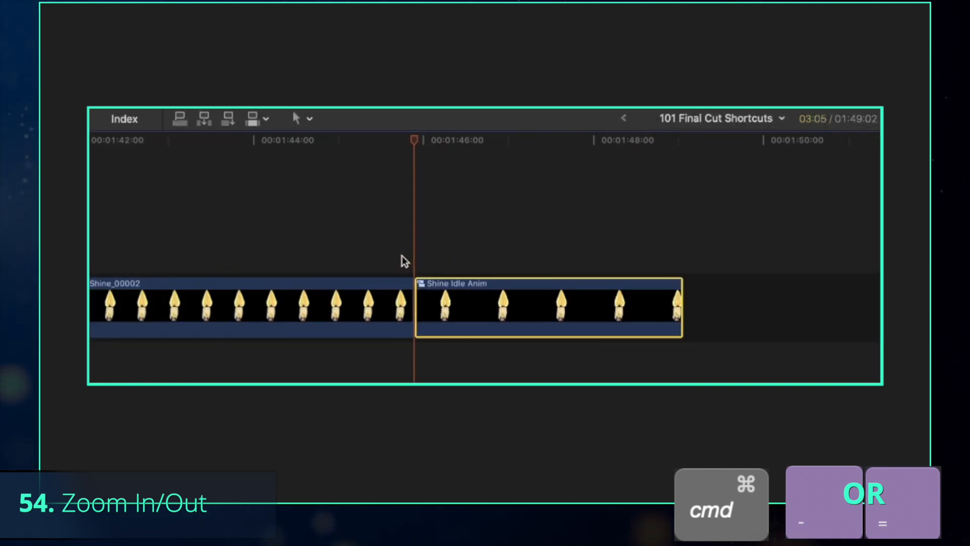
# Step: Zoom the timeline to fit the whole project and return focus to the timeline
pyautogui.press('shift+z')
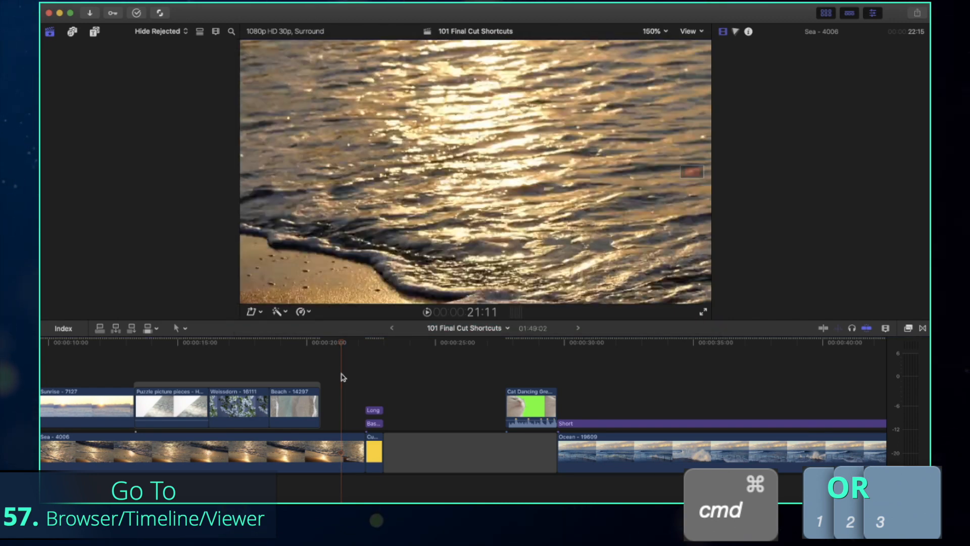
pyautogui.click(653, 31)
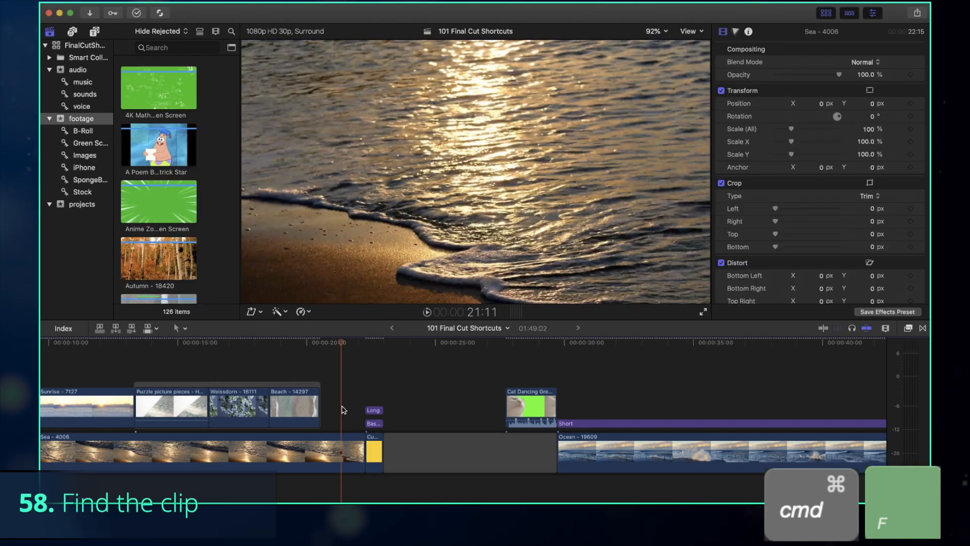
# Step: Filter browser clips by the text 'beach'
pyautogui.press('cmd+f')
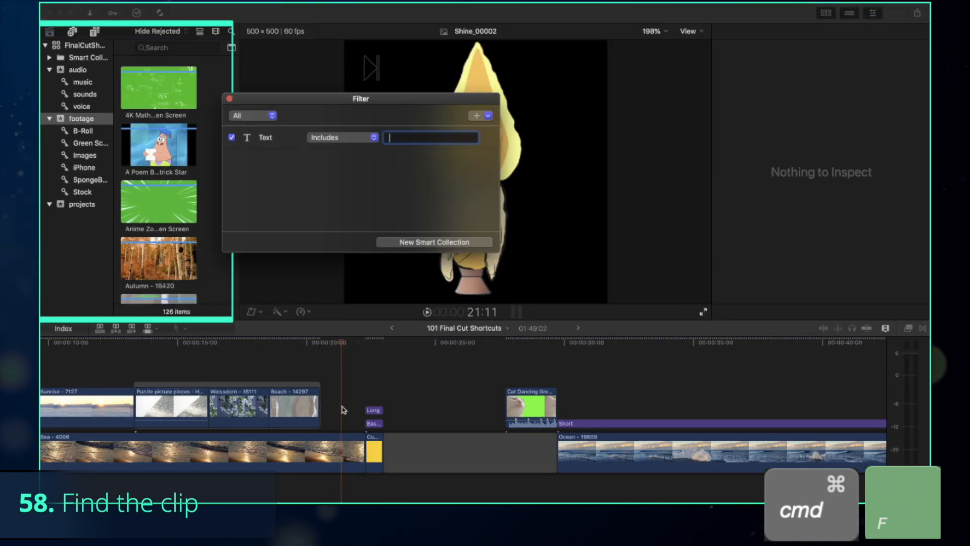
pyautogui.write('beach')
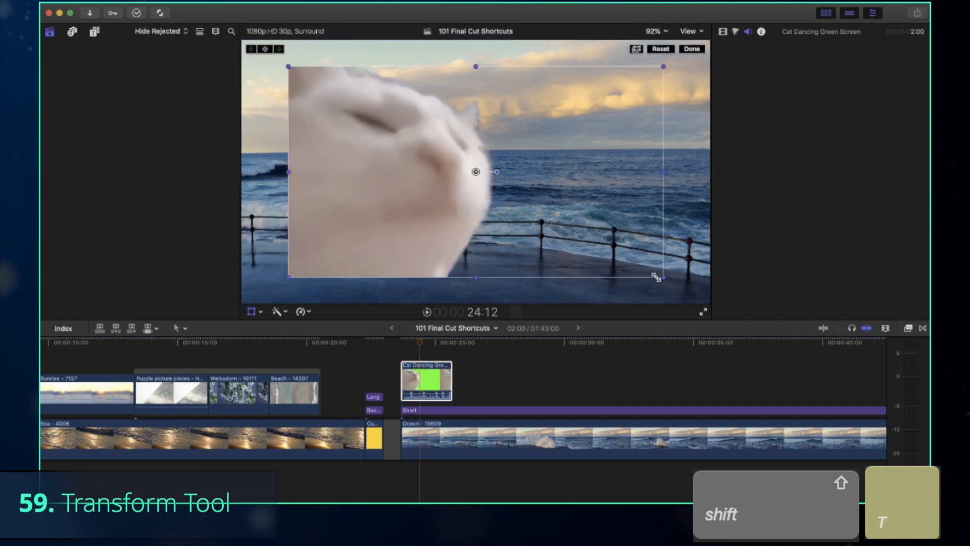
# Step: Turn on the onscreen transform controls for the dancing cat
pyautogui.press('c')
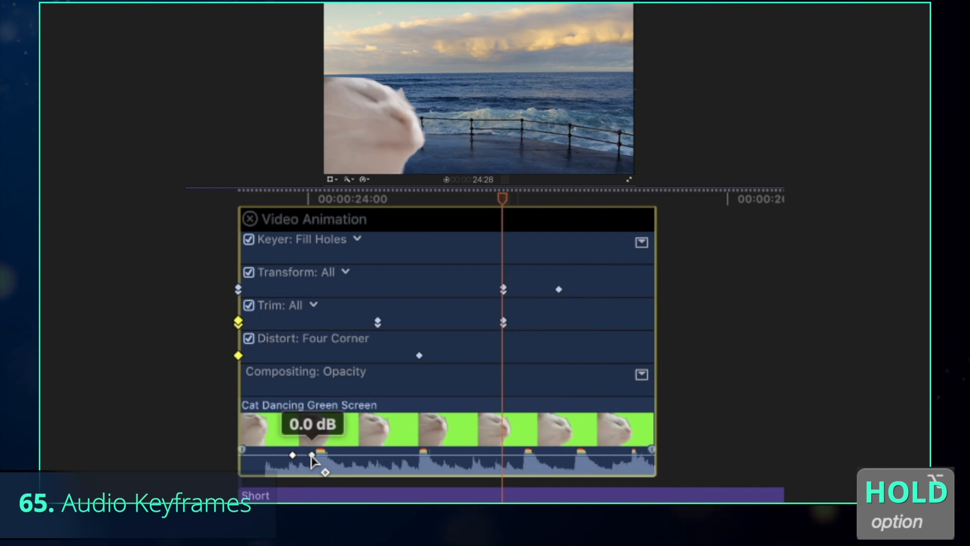
# Step: Drag the cat clip's audio keyframe to adjust its volume
pyautogui.moveTo(312, 455); pyautogui.dragTo(313, 460)
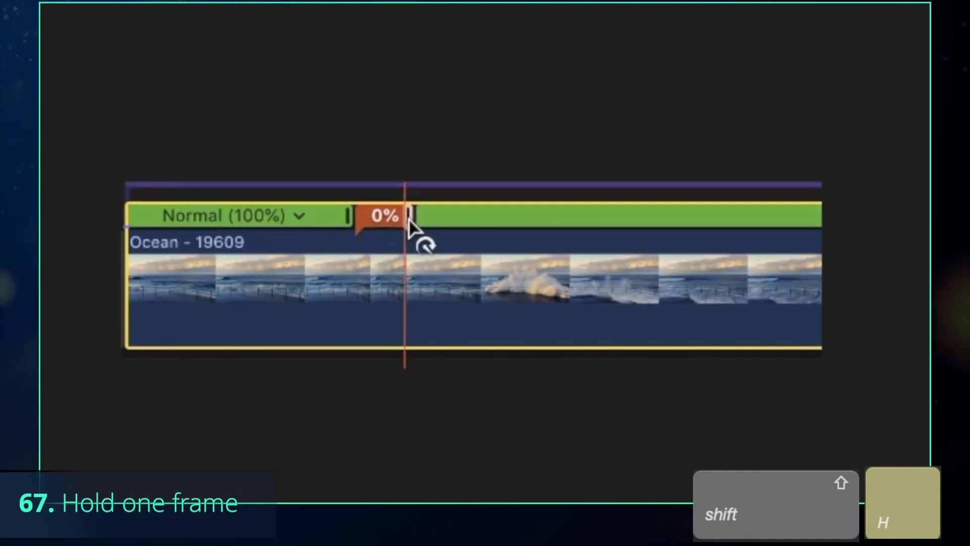
# Step: Show the retime speed bars and select the dancing cat clip
pyautogui.press('cmd+r')
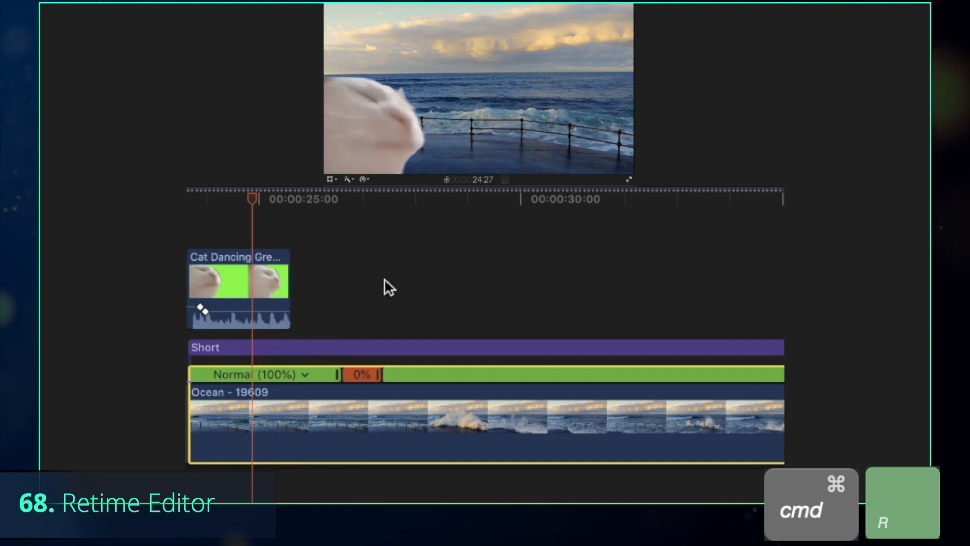
pyautogui.click(238, 281)
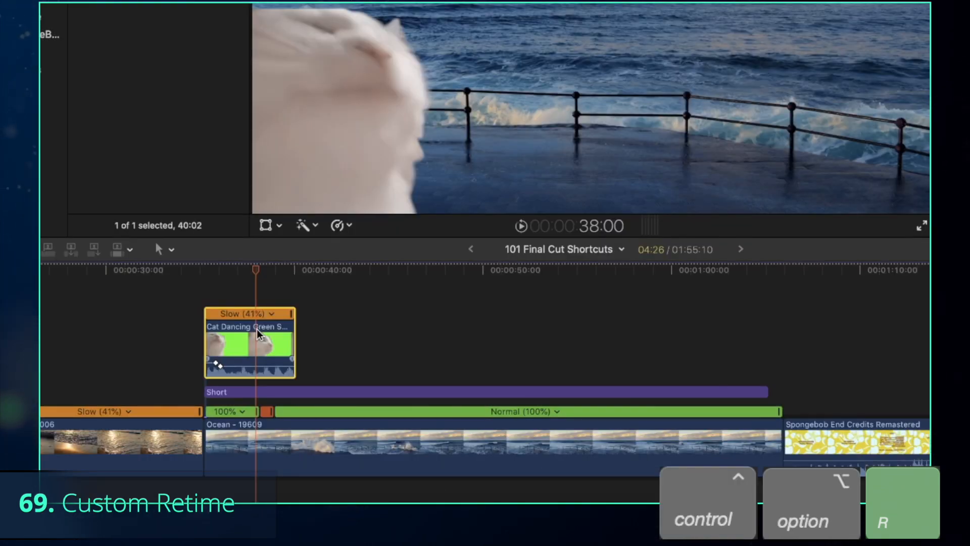
# Step: Enter 50 as the cat clip's speed, then reset it to normal 100% speed
pyautogui.click(244, 314)
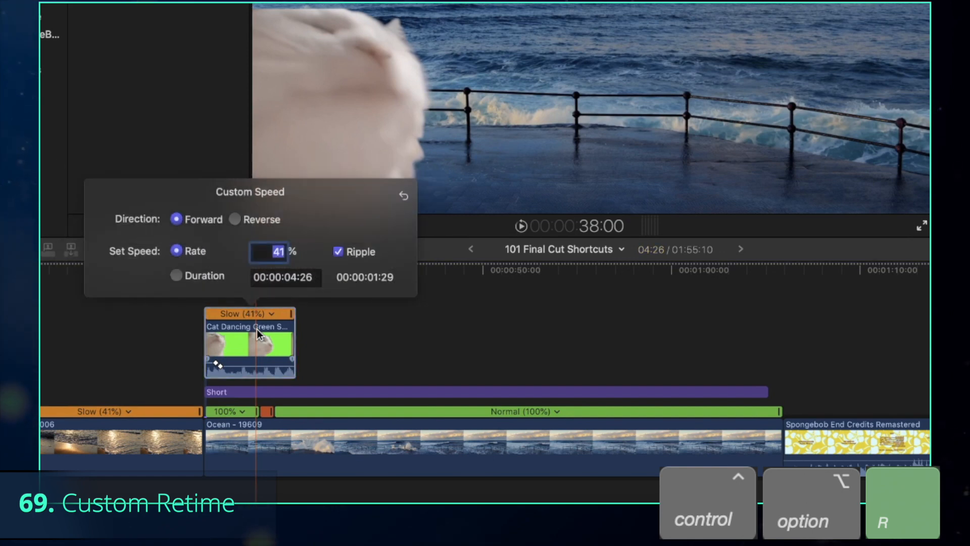
pyautogui.write('50')
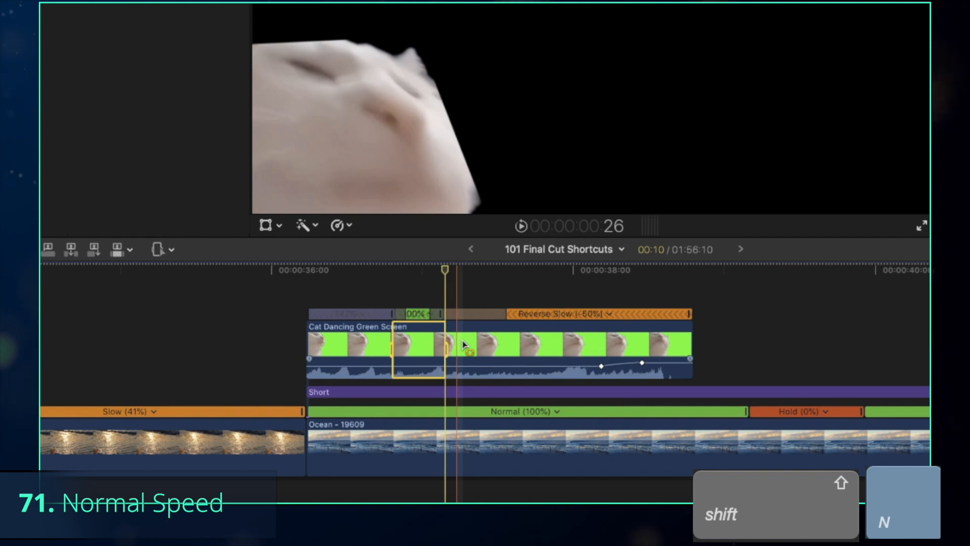
pyautogui.press('cmd+option+r')
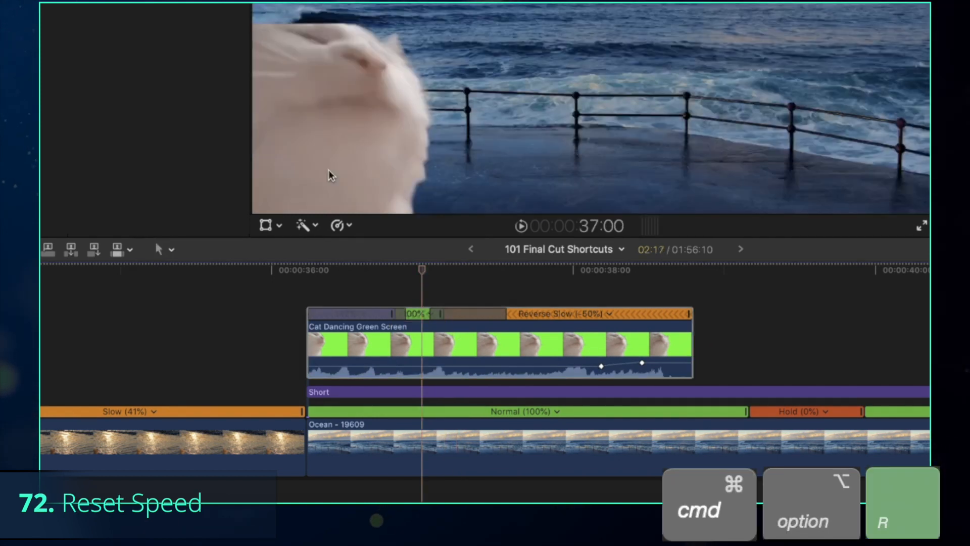
pyautogui.press('cmd+option+r')
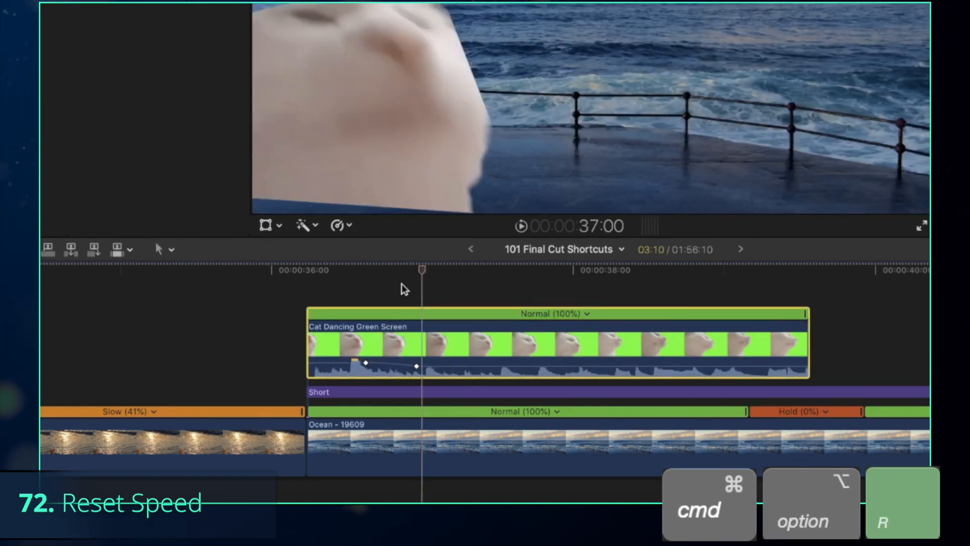
pyautogui.press('cmd+5')
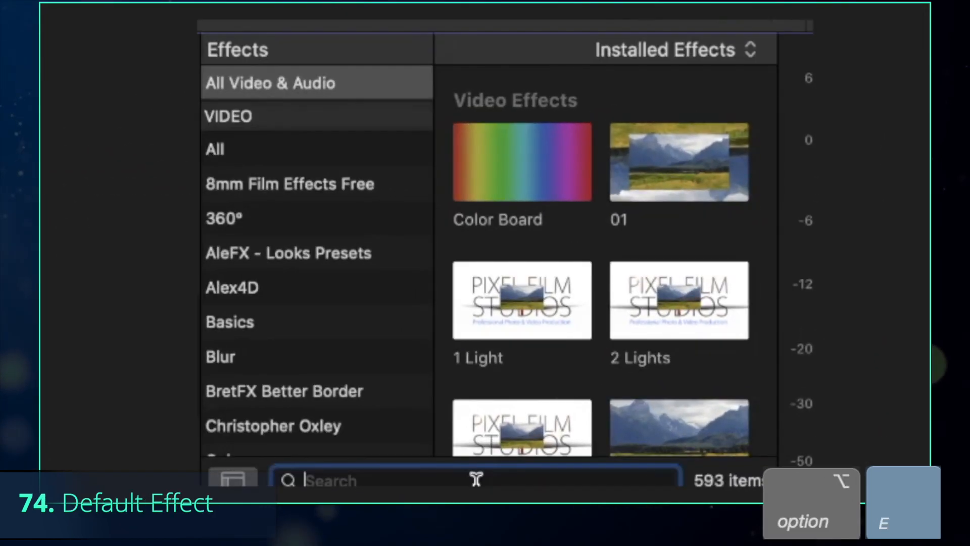
# Step: Search effects for 'lett' and apply Letterbox to the clip
pyautogui.write('lett')
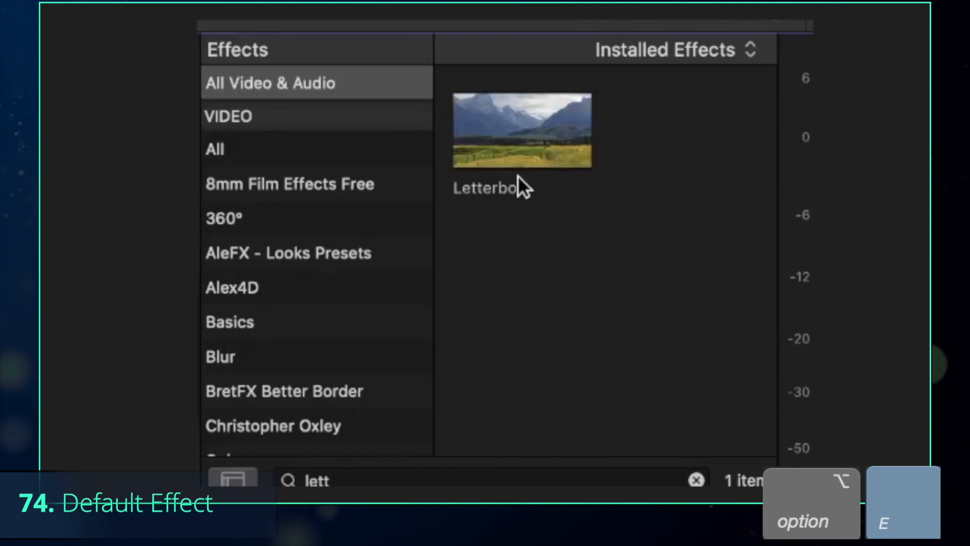
pyautogui.doubleClick(521, 129)
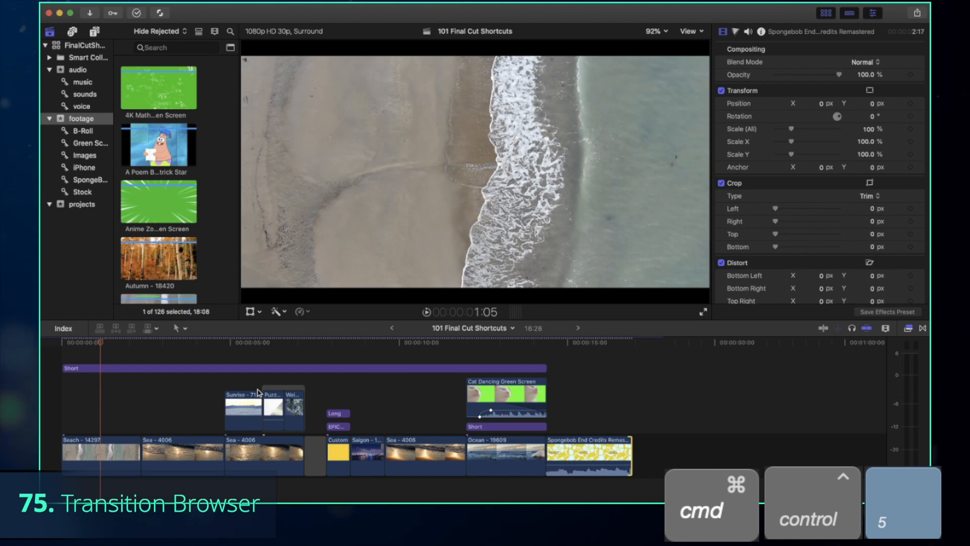
# Step: Set a dissolve as the default transition from the Transitions browser
pyautogui.click(921, 328)
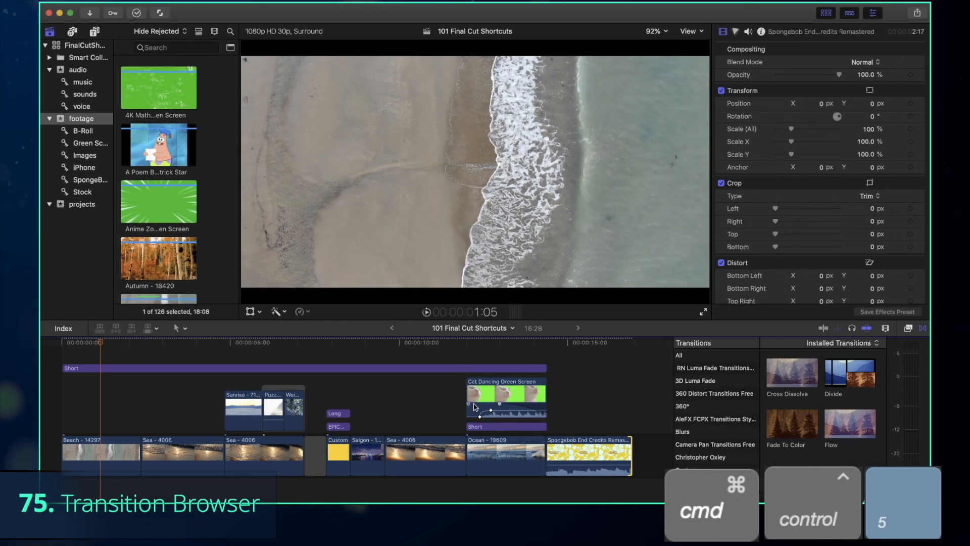
pyautogui.rightClick(522, 267)
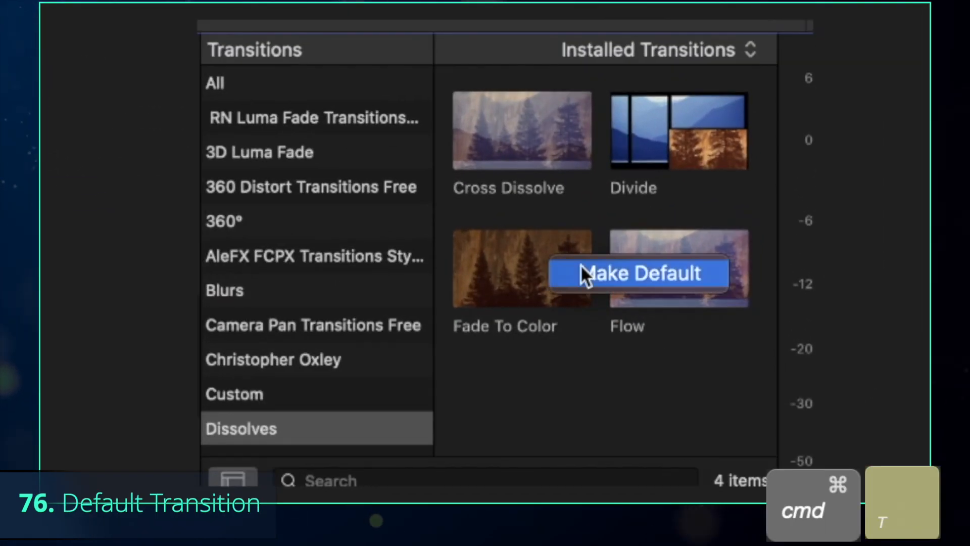
pyautogui.click(638, 273)
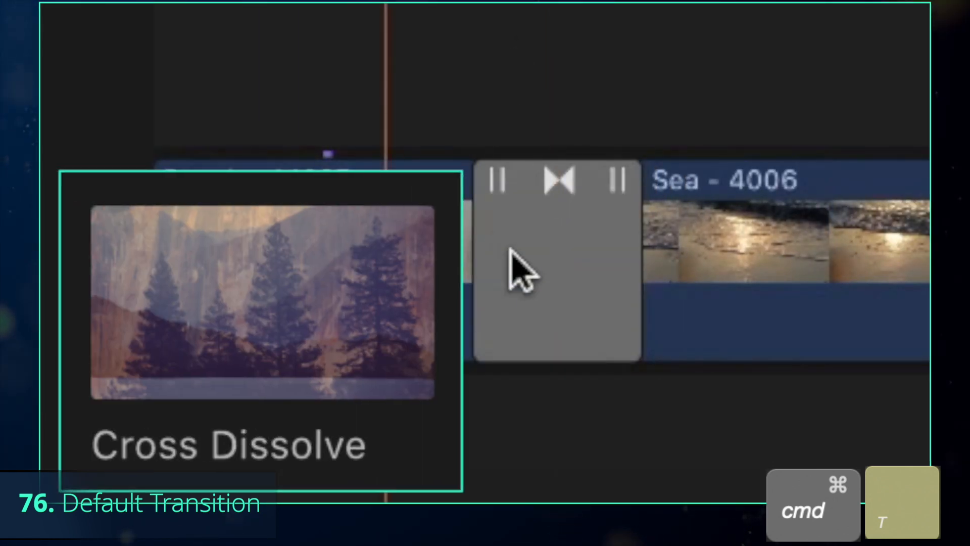
pyautogui.press('cmd+option+4')
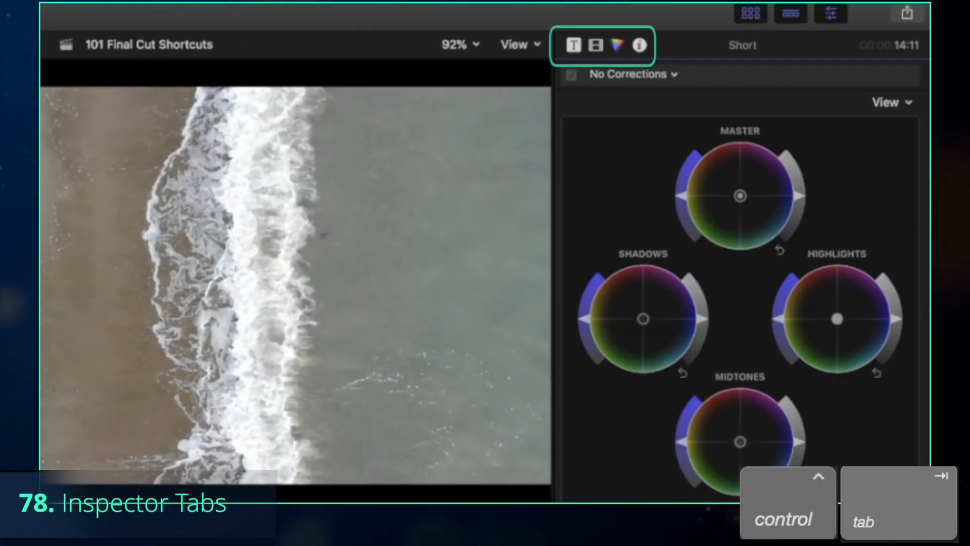
# Step: Add a neutral Color Wheels 1 correction to the Short clip from the color inspector
pyautogui.click(595, 45)
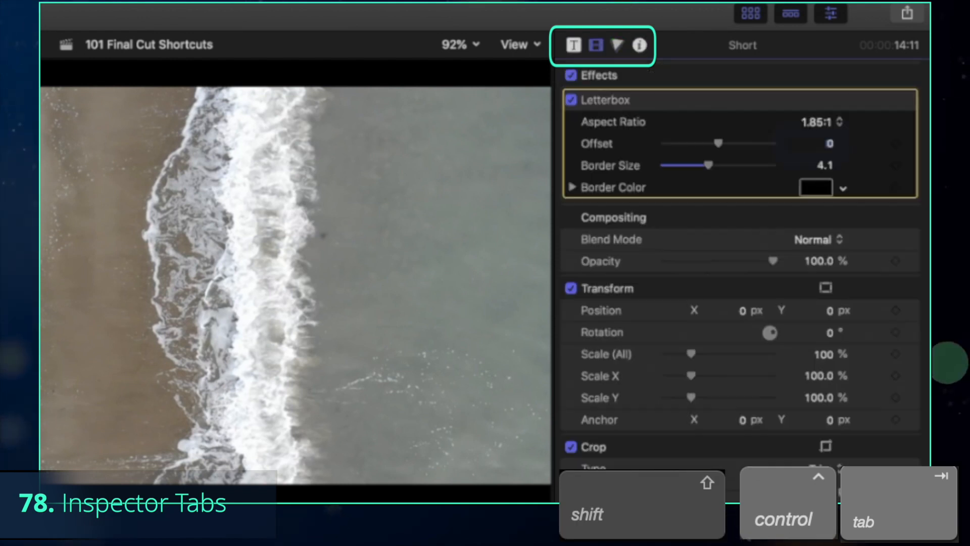
pyautogui.click(617, 45)
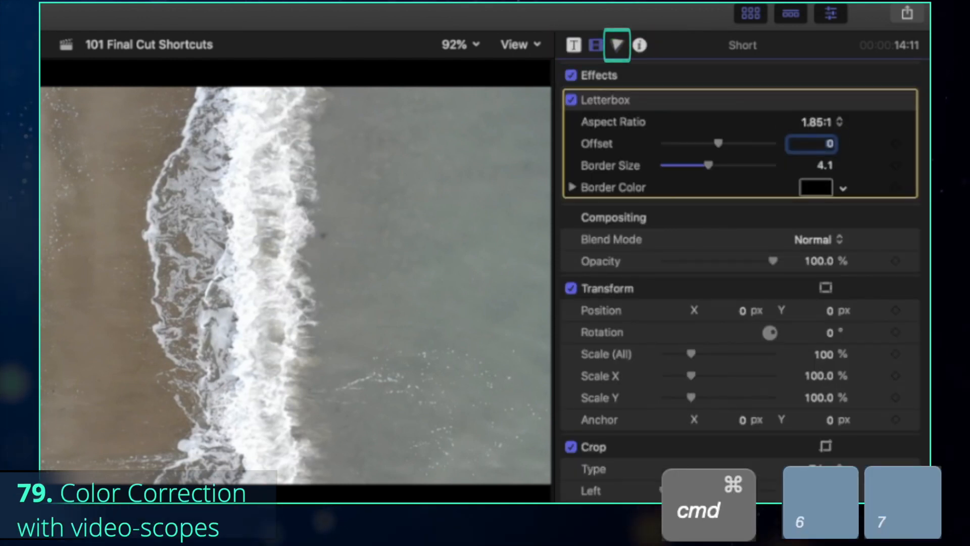
pyautogui.click(616, 45)
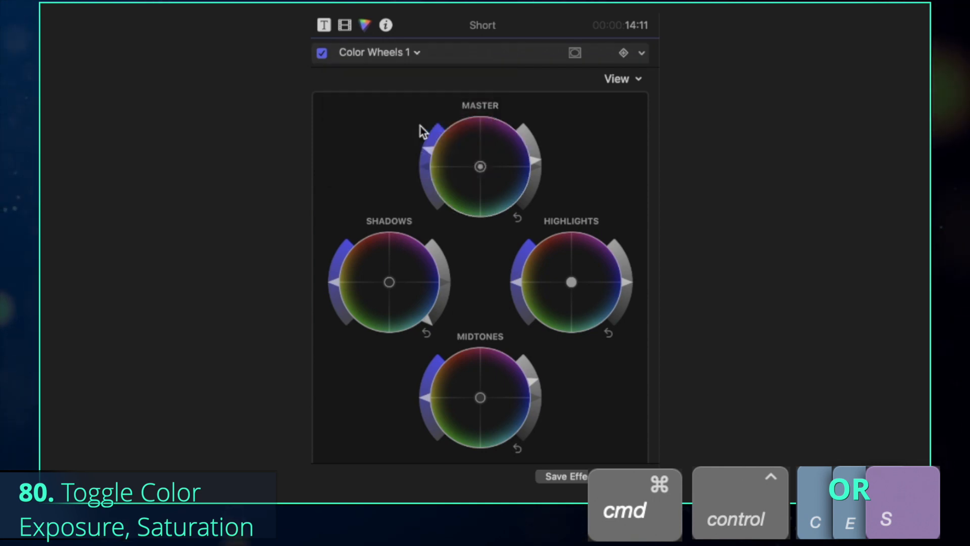
# Step: Add a Color Board to Short and view its Color, Saturation and Exposure tabs
pyautogui.click(423, 52)
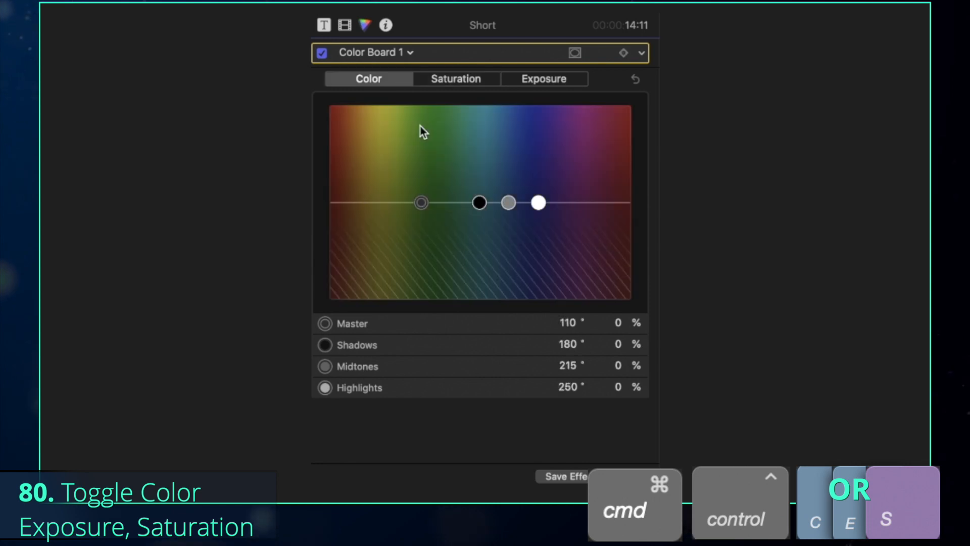
pyautogui.click(455, 78)
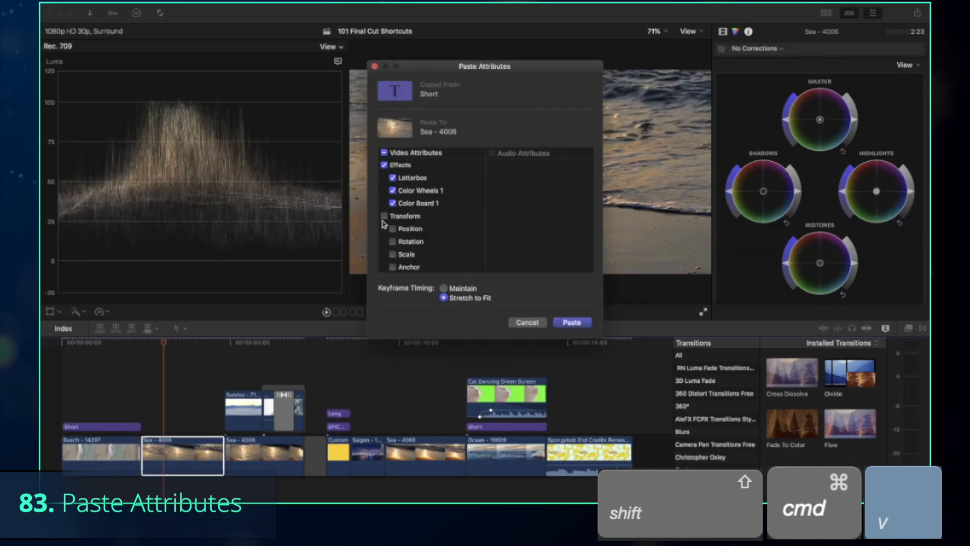
# Step: Paste Letterbox, Color Wheels and Color Board effects onto Sea - 4006
pyautogui.click(571, 323)
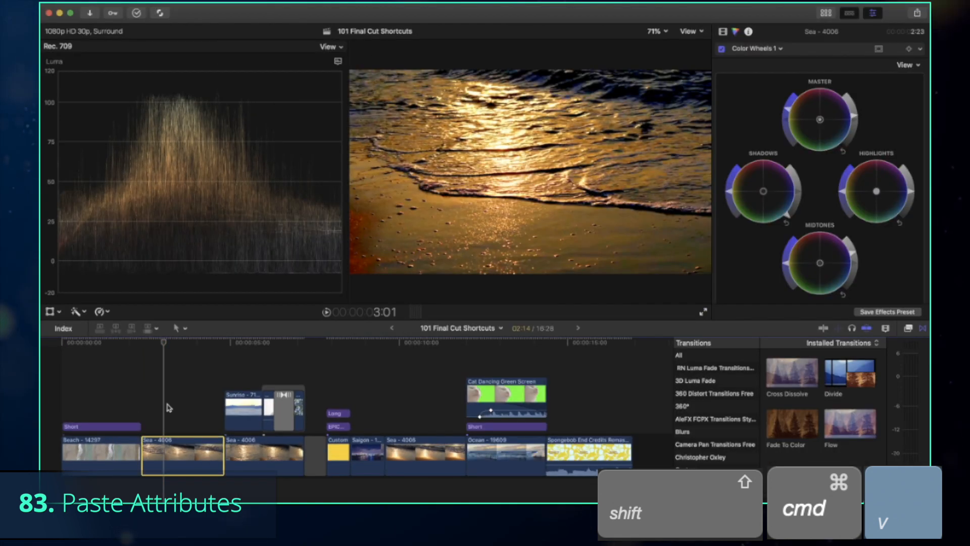
pyautogui.press('cmd+shift+x')
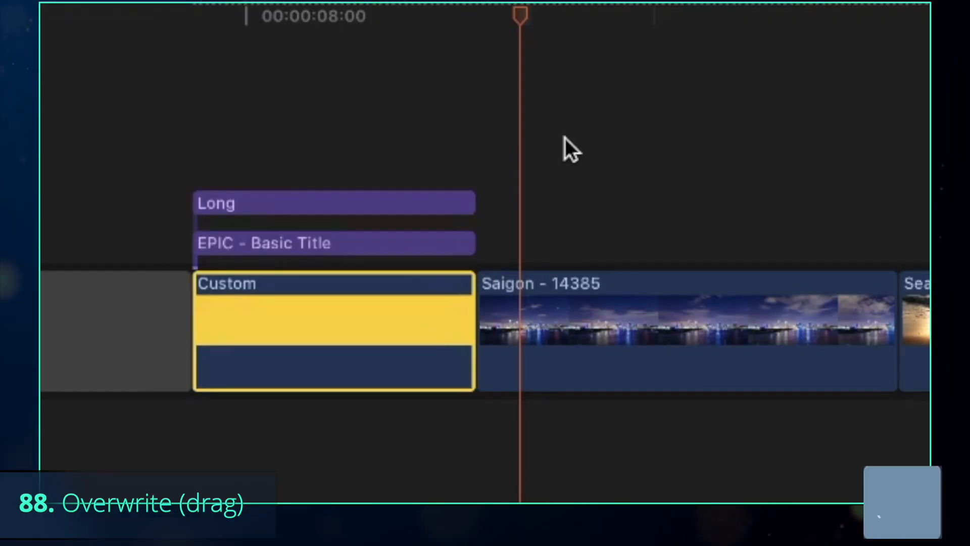
# Step: Reposition the Custom clip above Sea - 4006, then back into the storyline, leaving gaps
pyautogui.moveTo(333, 331); pyautogui.dragTo(484, 254)
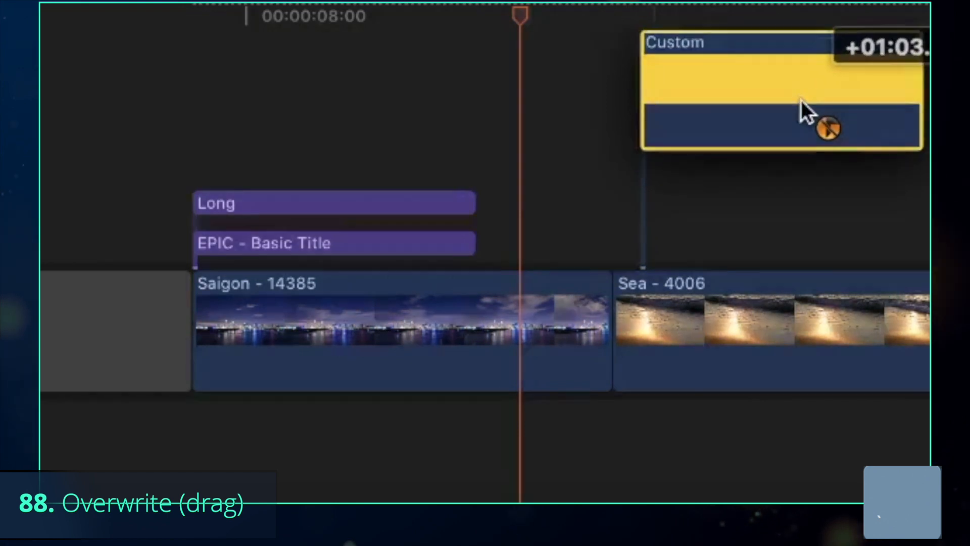
pyautogui.moveTo(805, 105); pyautogui.dragTo(754, 192)
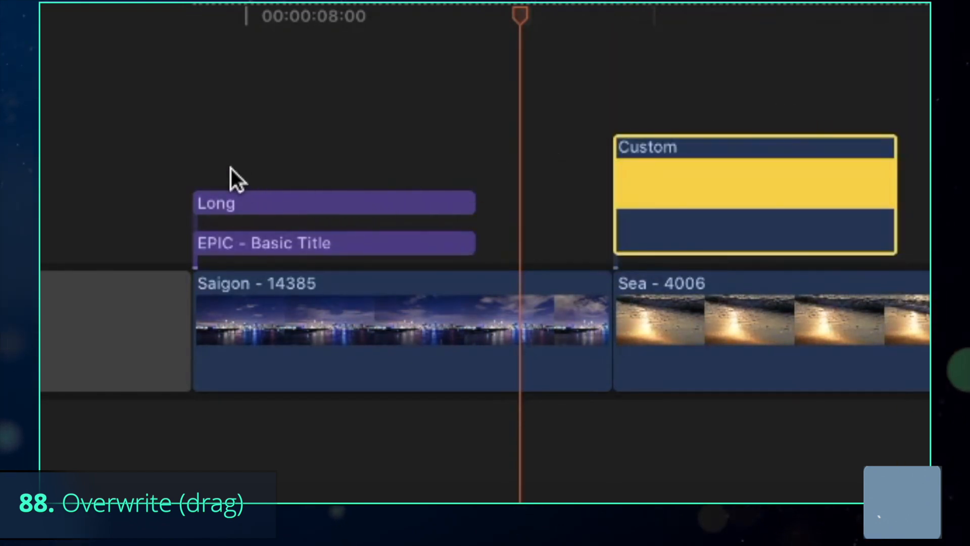
pyautogui.moveTo(755, 195); pyautogui.dragTo(310, 331)
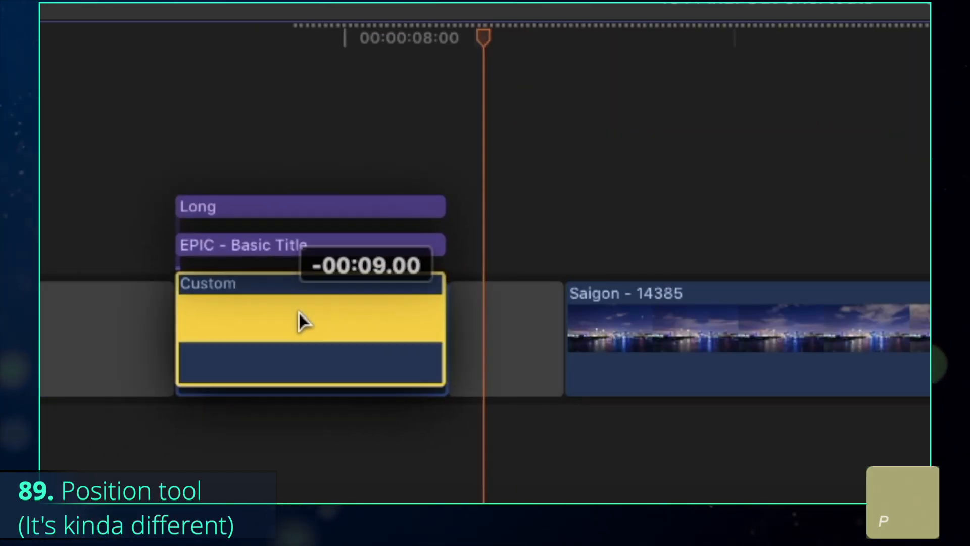
pyautogui.moveTo(309, 328); pyautogui.dragTo(736, 328)
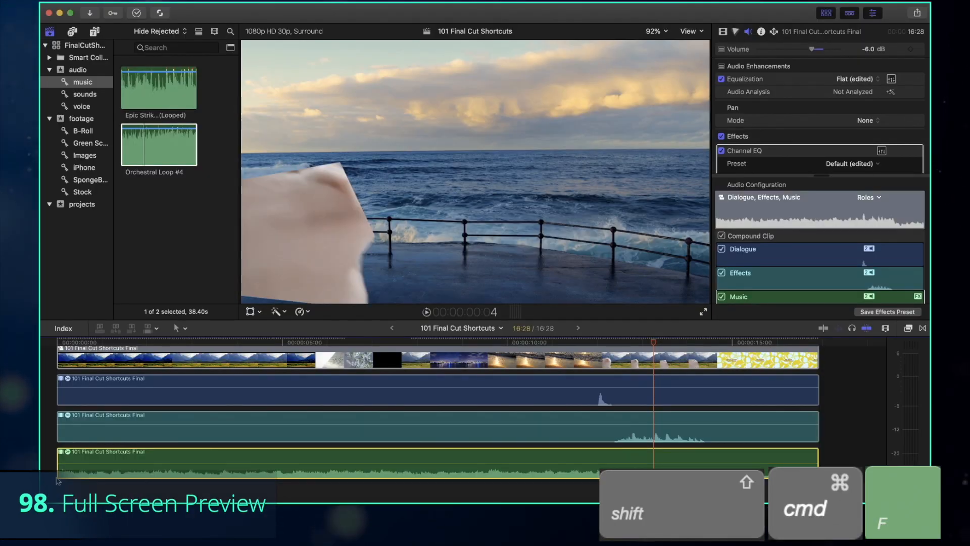
pyautogui.press('shift+cmd+f')
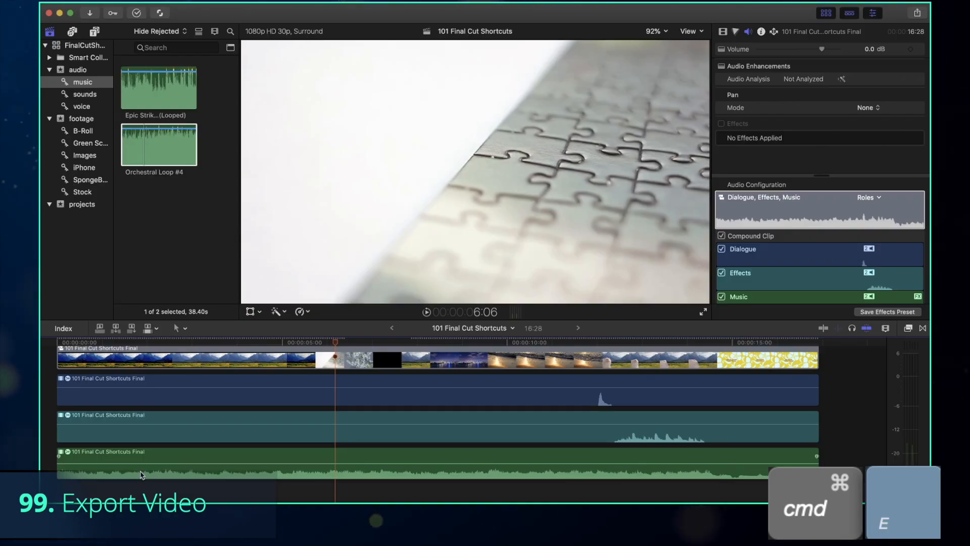
pyautogui.press('cmd+e')
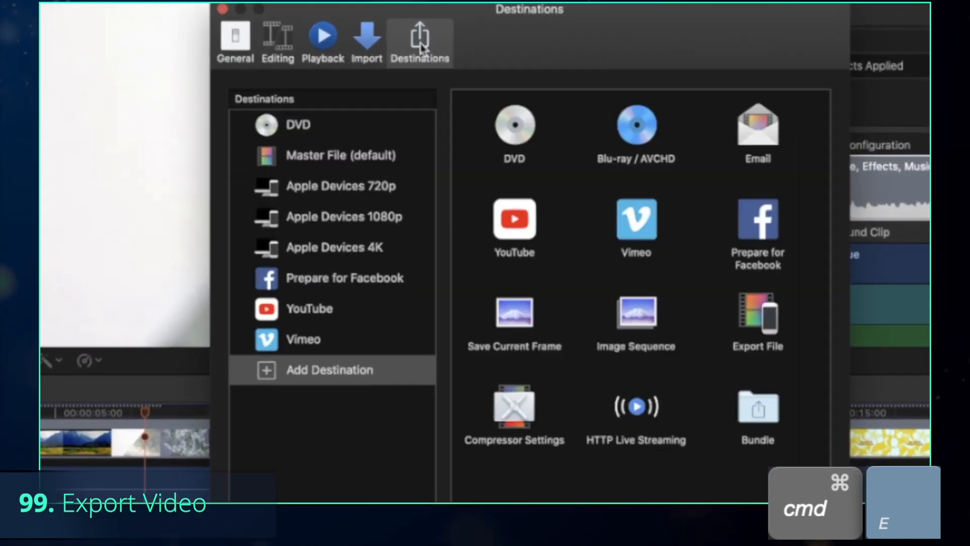
# Step: Open the Command Editor with Option-Cmd-K and scroll through the shortcut list
pyautogui.press('cmd+option+k')
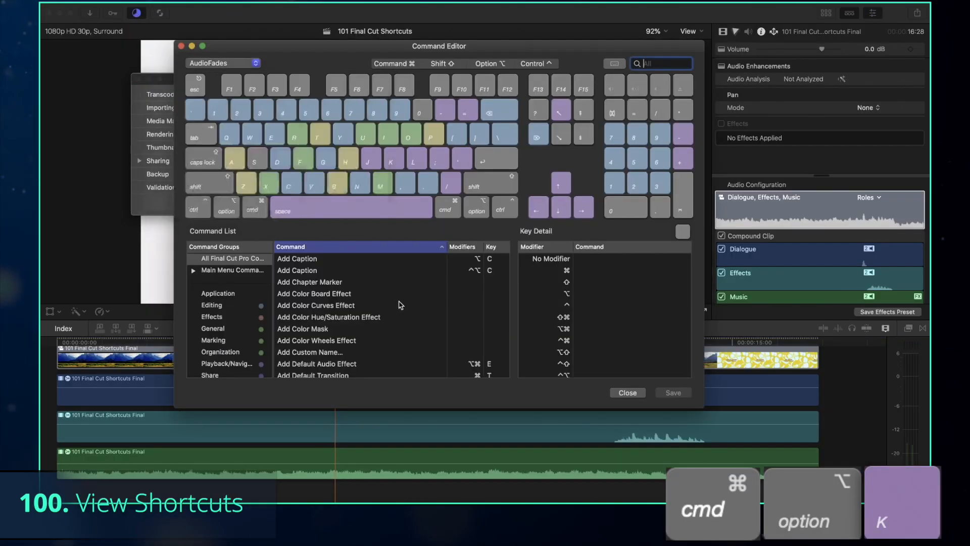
pyautogui.scroll(-3)
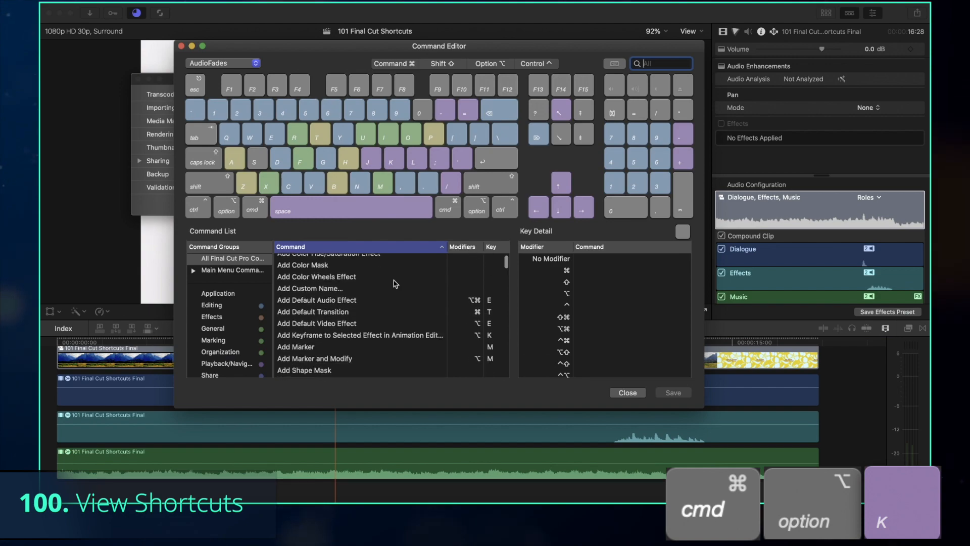